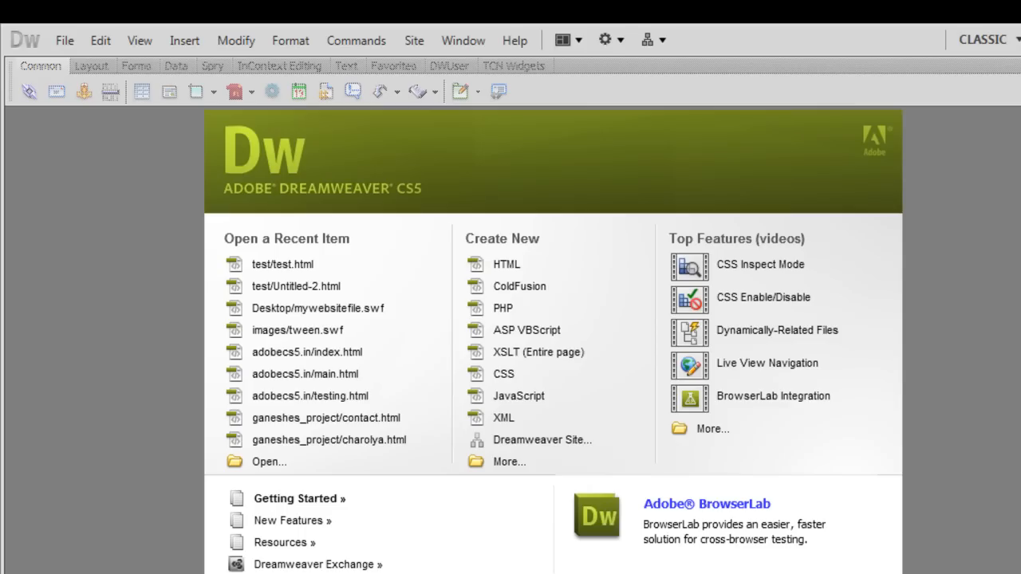
pyautogui.moveTo(535, 329)
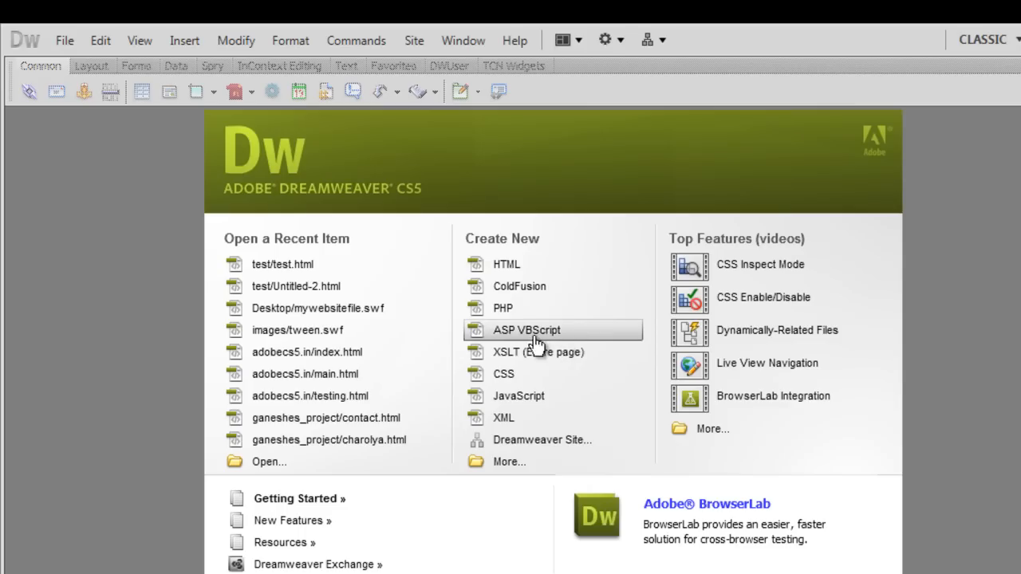
pyautogui.moveTo(527, 265)
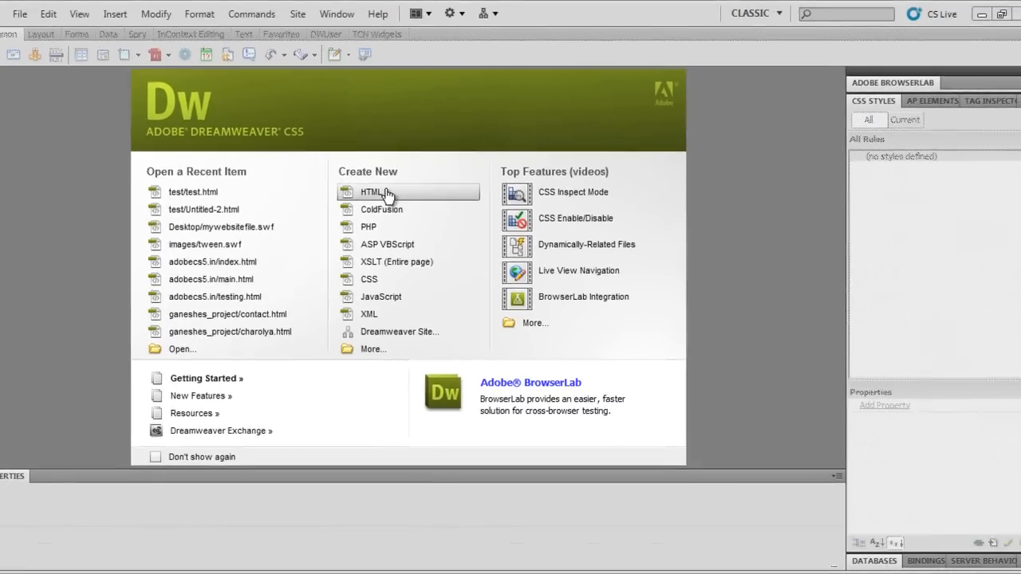
# Create a new blank HTML page and widen the design view over the code pane
pyautogui.click(374, 192)
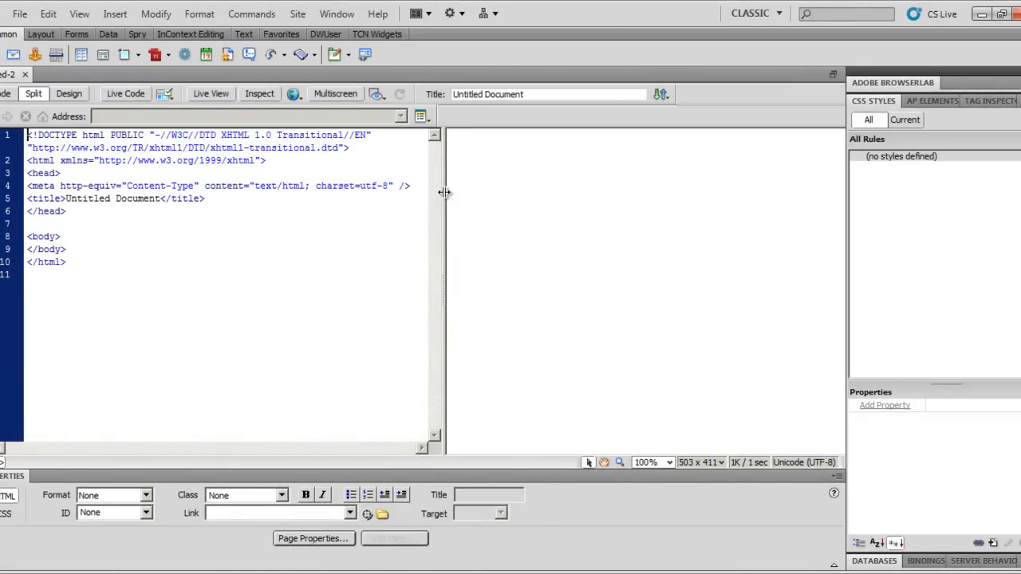
pyautogui.moveTo(445, 192); pyautogui.dragTo(147, 246)
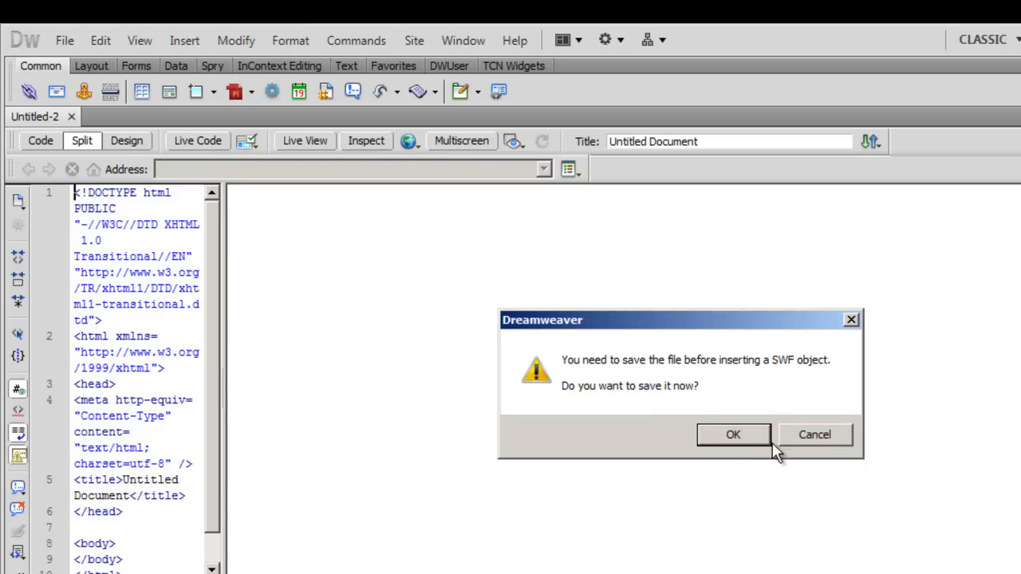
# Save the page as test.html and insert the mywebsitefile.swf movie
pyautogui.click(732, 434)
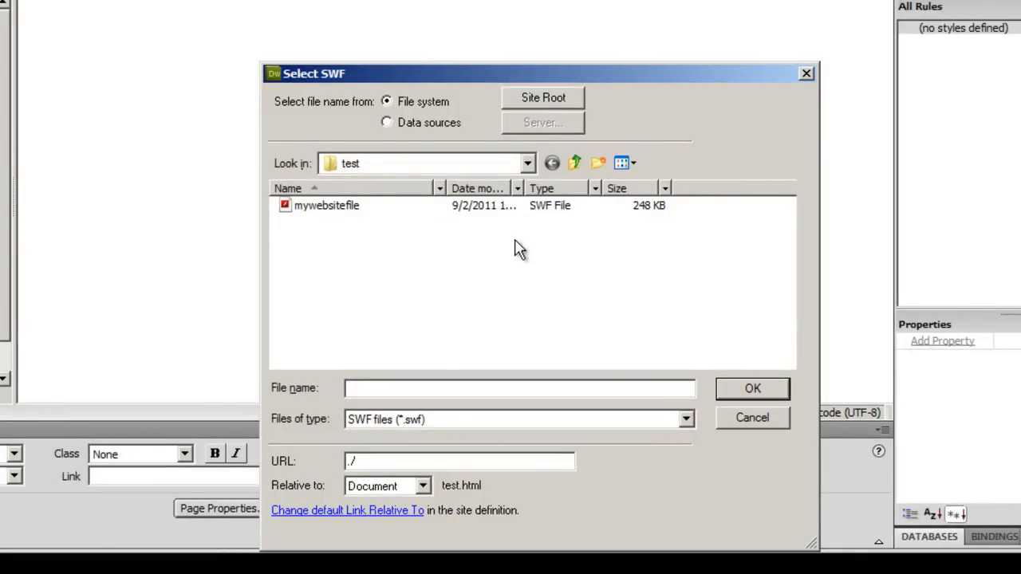
pyautogui.moveTo(408, 253)
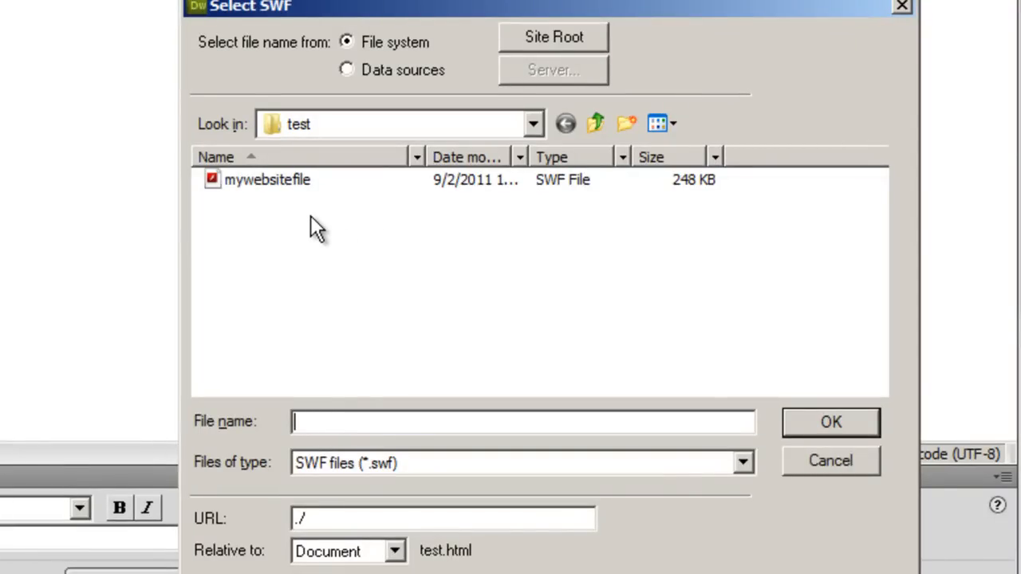
pyautogui.moveTo(327, 195)
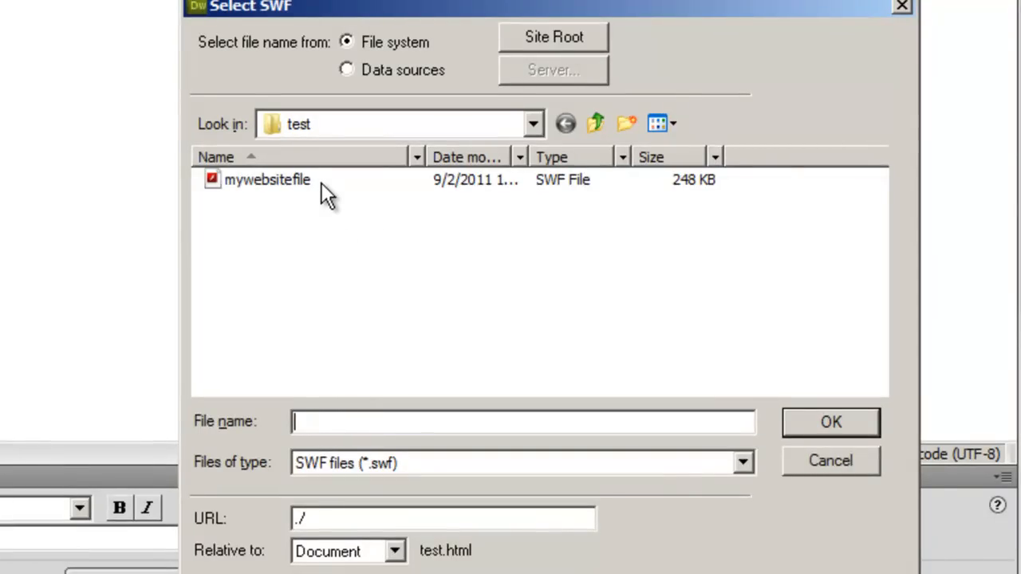
pyautogui.click(268, 179)
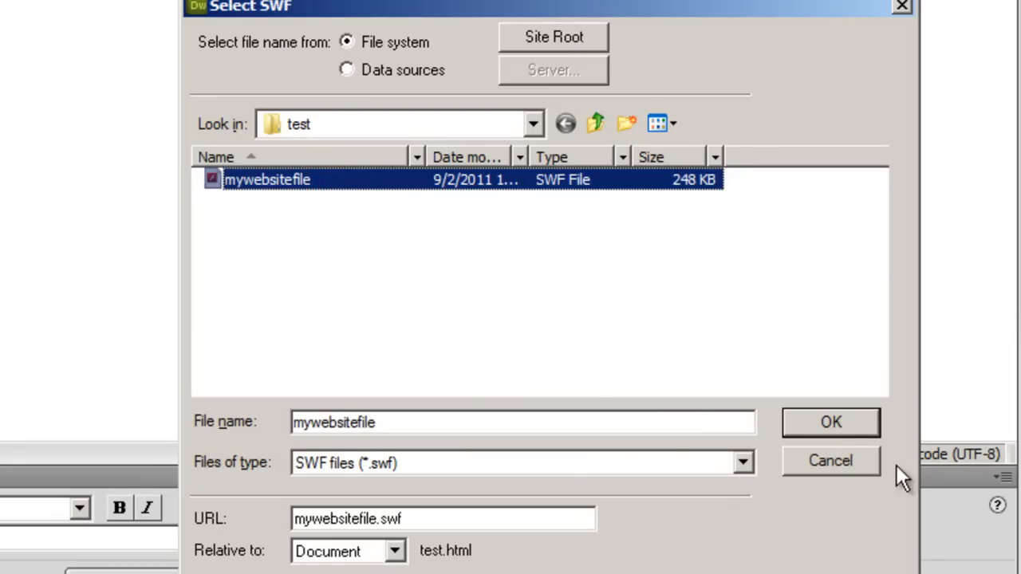
pyautogui.click(830, 421)
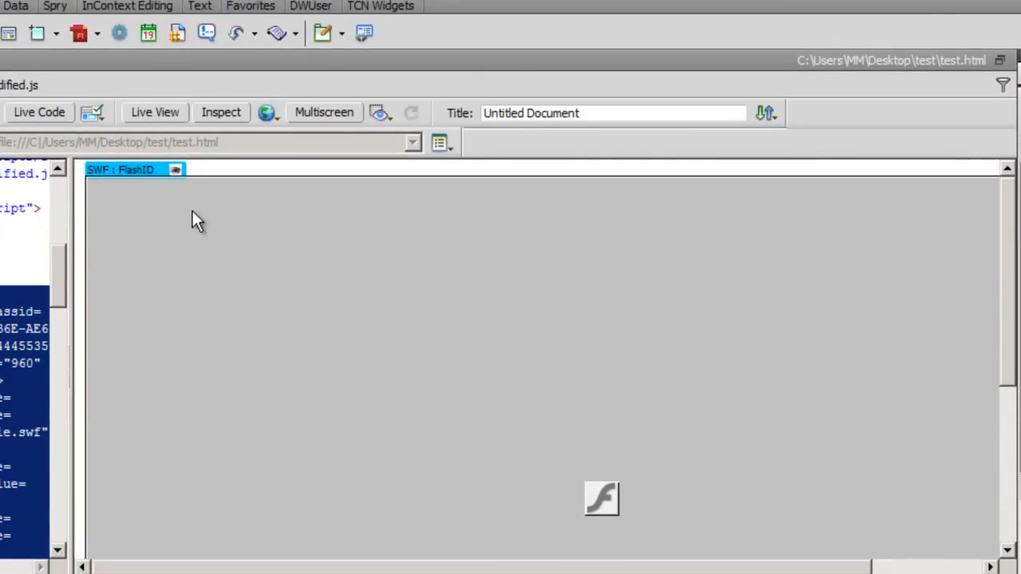
# Preview the page in Firefox, saving it and accepting the copied Scripts support files
pyautogui.click(268, 112)
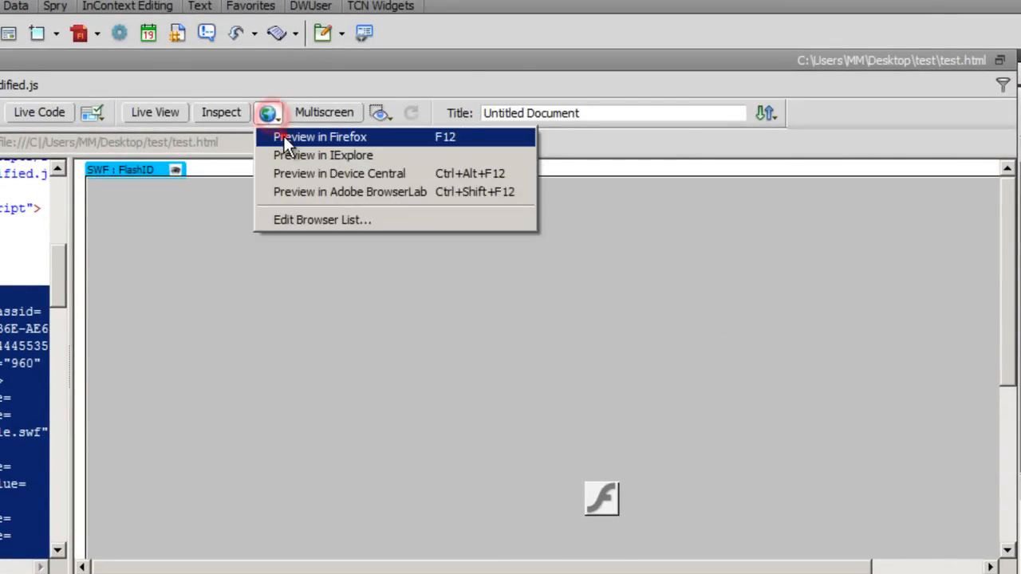
pyautogui.click(319, 137)
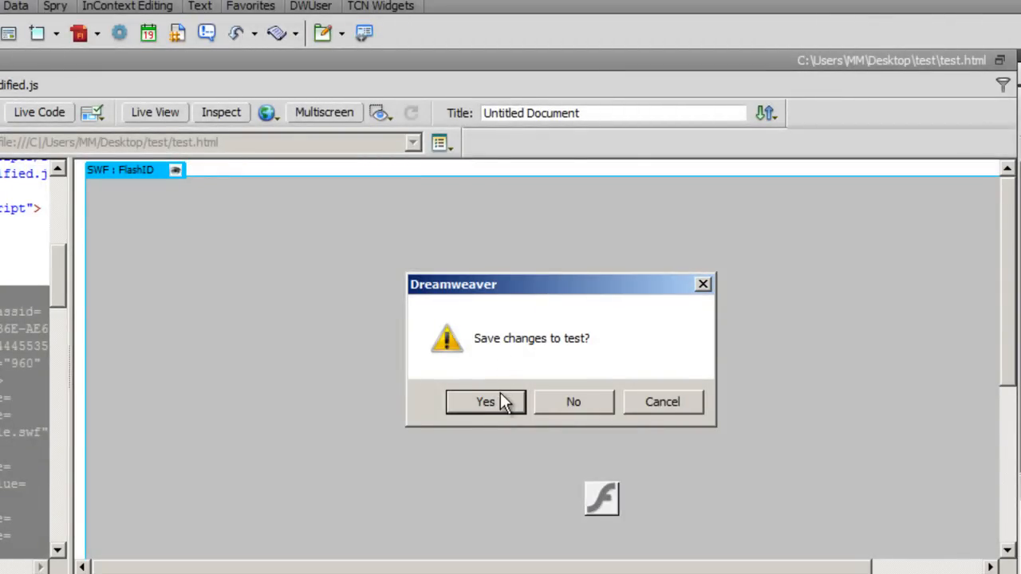
pyautogui.click(485, 402)
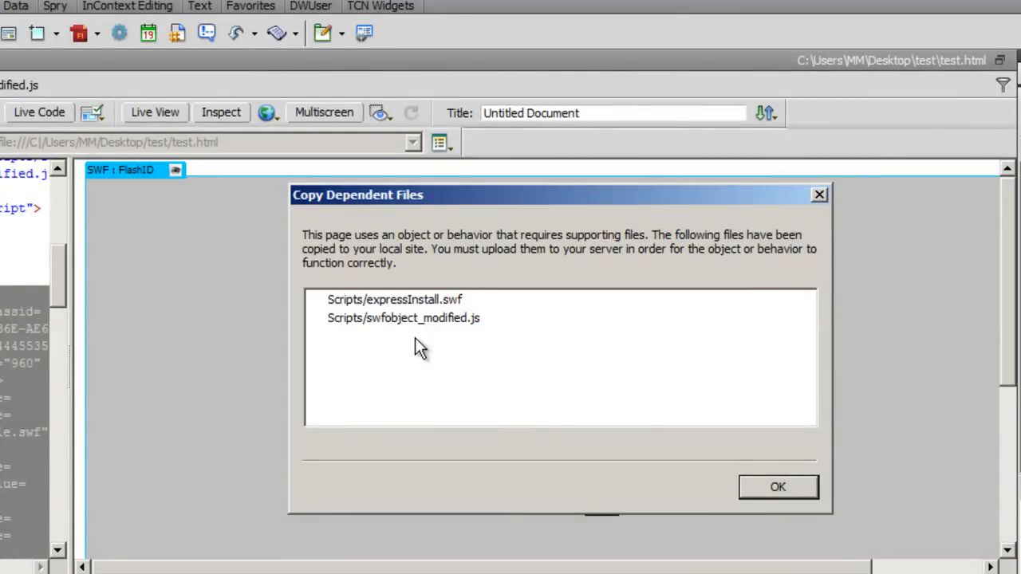
pyautogui.click(779, 487)
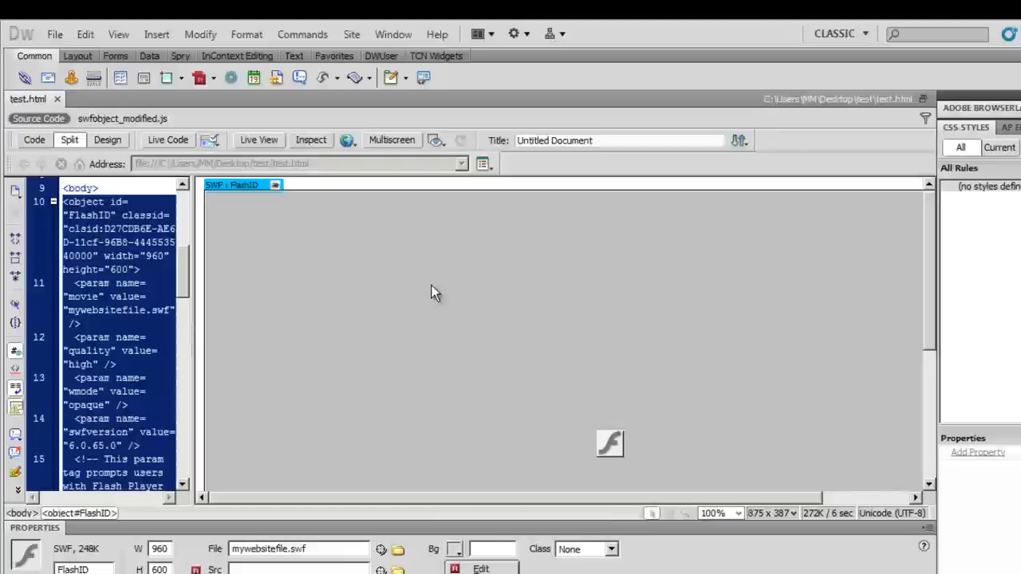
# Insert a div around the movie with ID myccs3 and start a new CSS rule for it
pyautogui.click(156, 34)
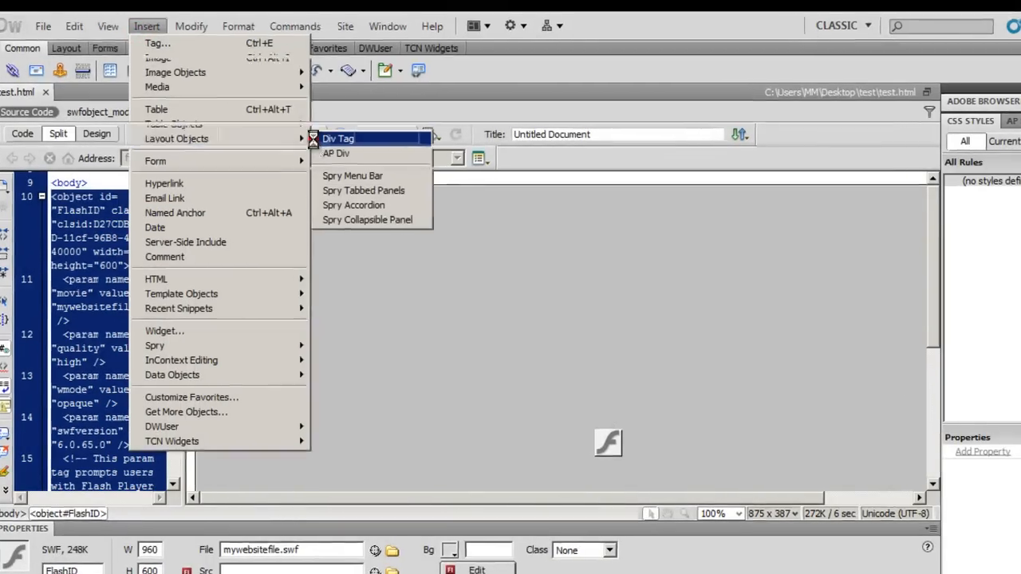
pyautogui.click(338, 138)
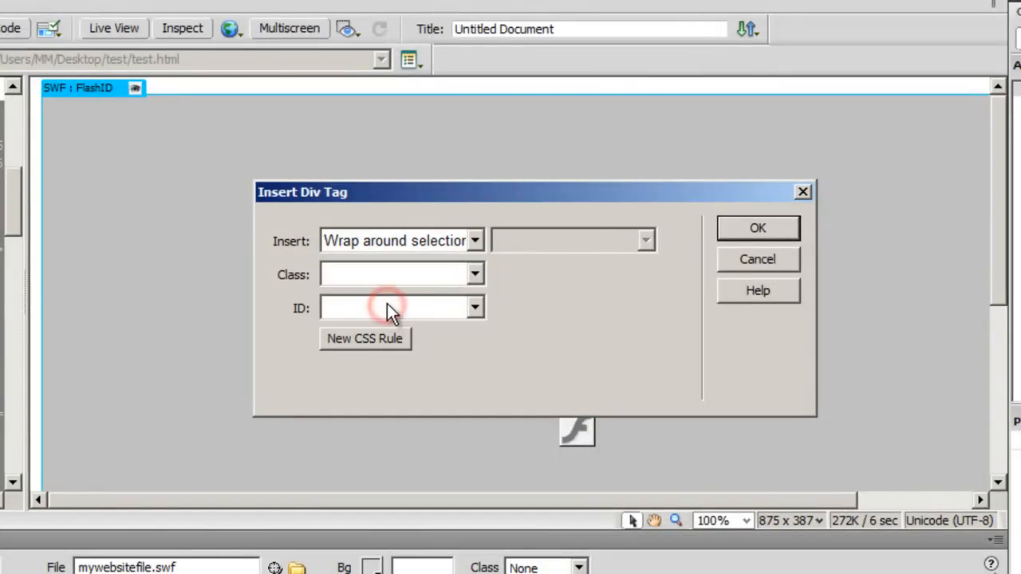
pyautogui.click(391, 308)
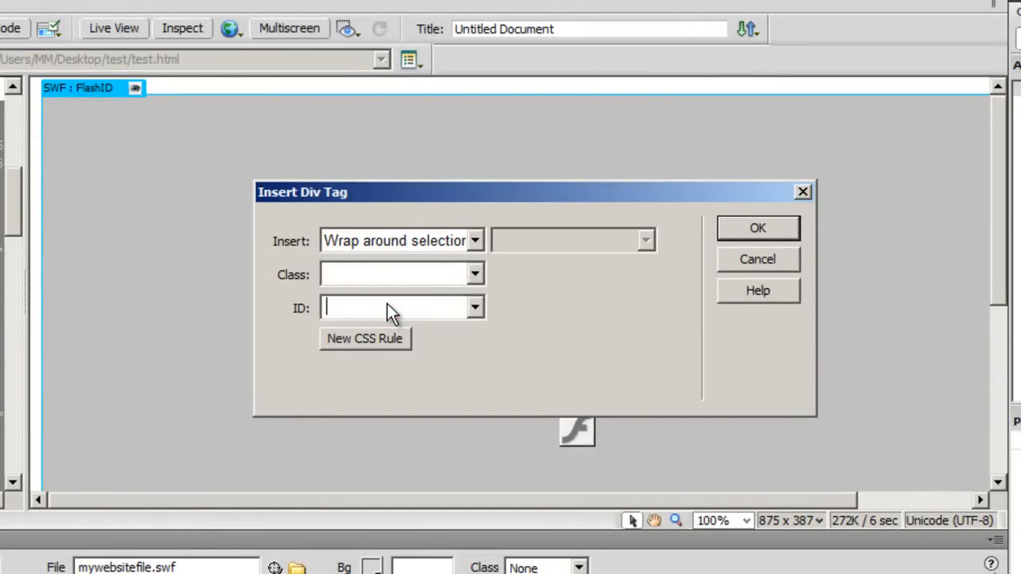
pyautogui.write('myccss')
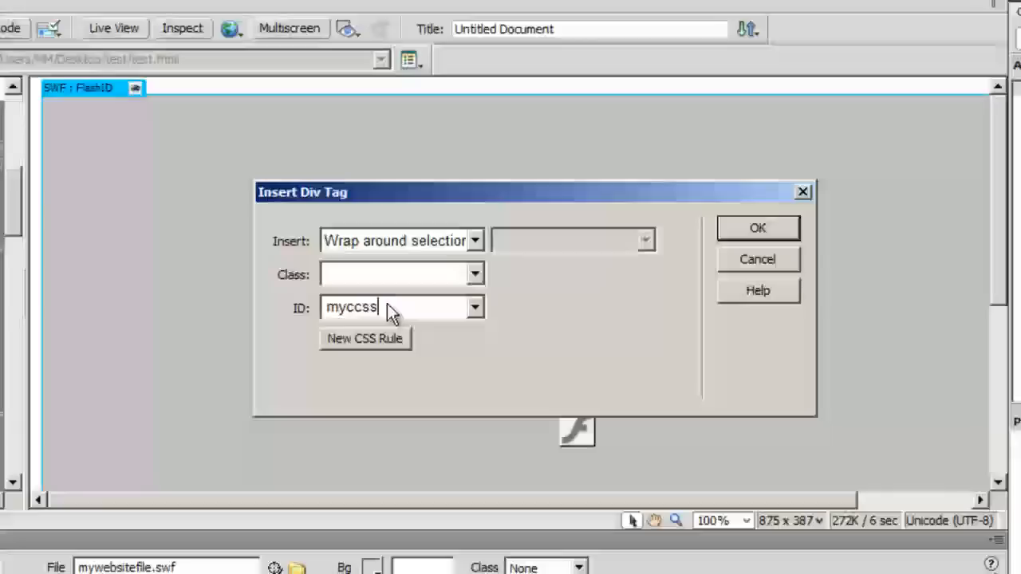
pyautogui.press('Backspace')
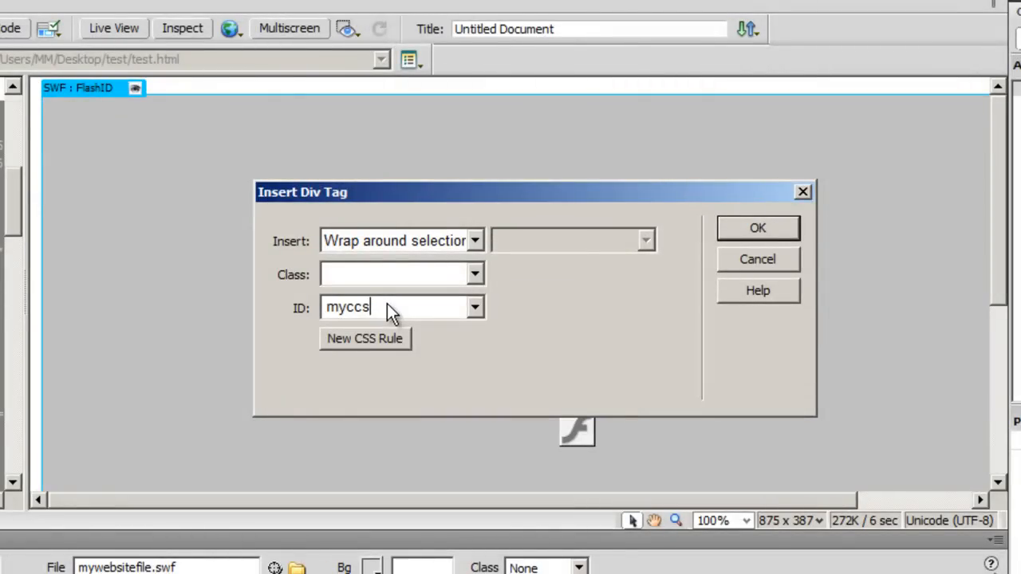
pyautogui.write('3')
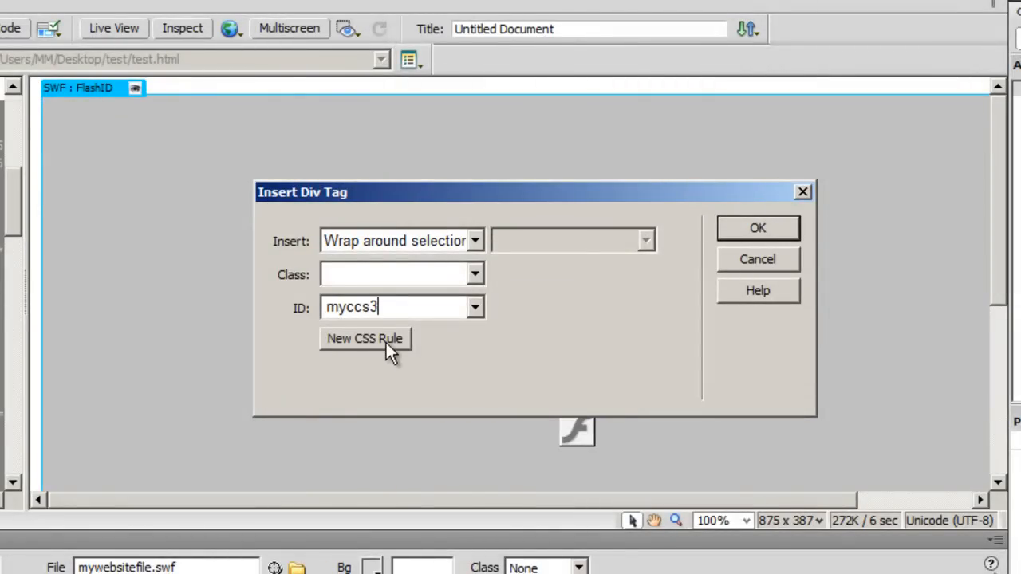
pyautogui.click(364, 338)
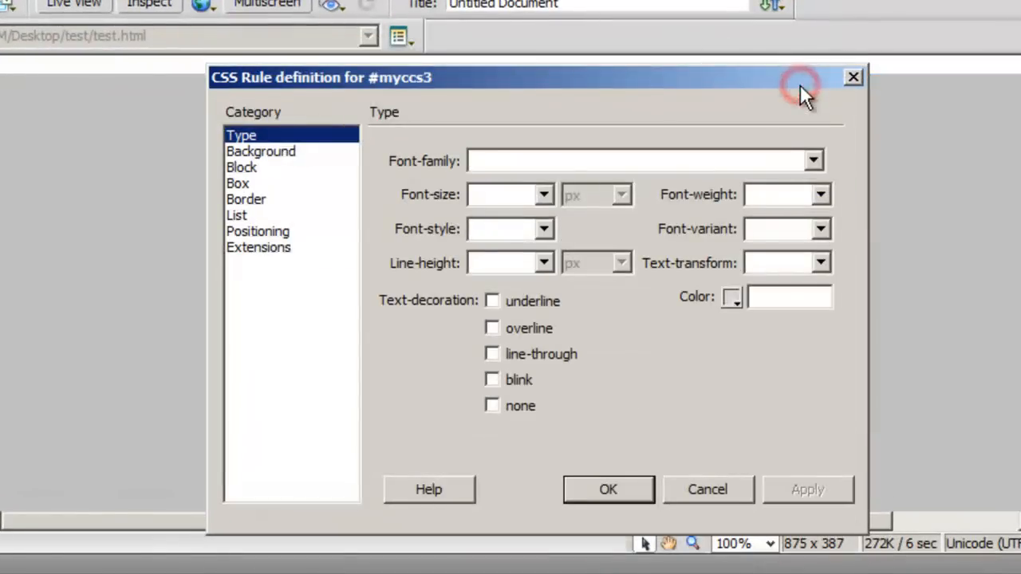
# Give the #myccs3 rule a thin solid #333 border
pyautogui.click(237, 182)
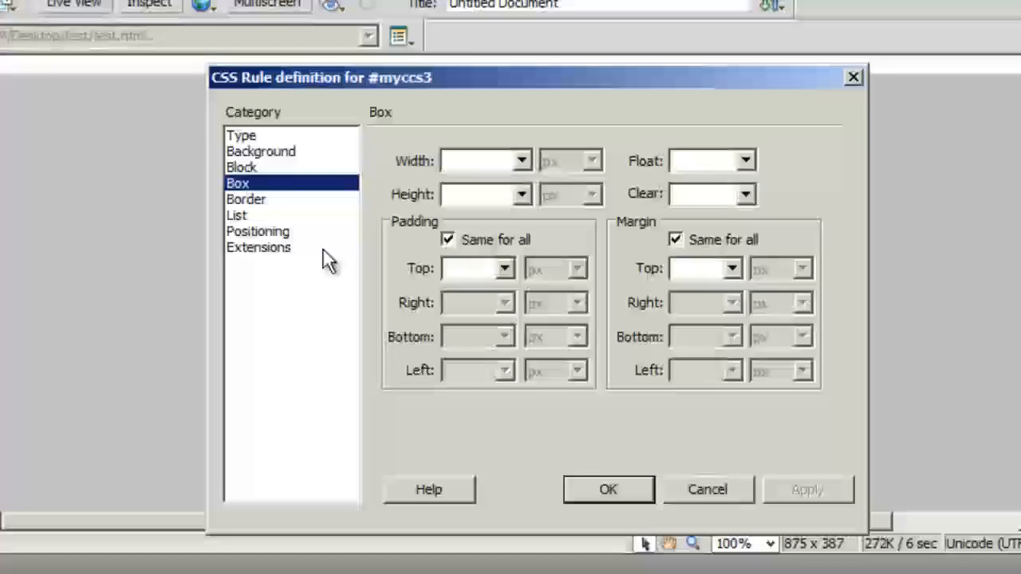
pyautogui.click(246, 198)
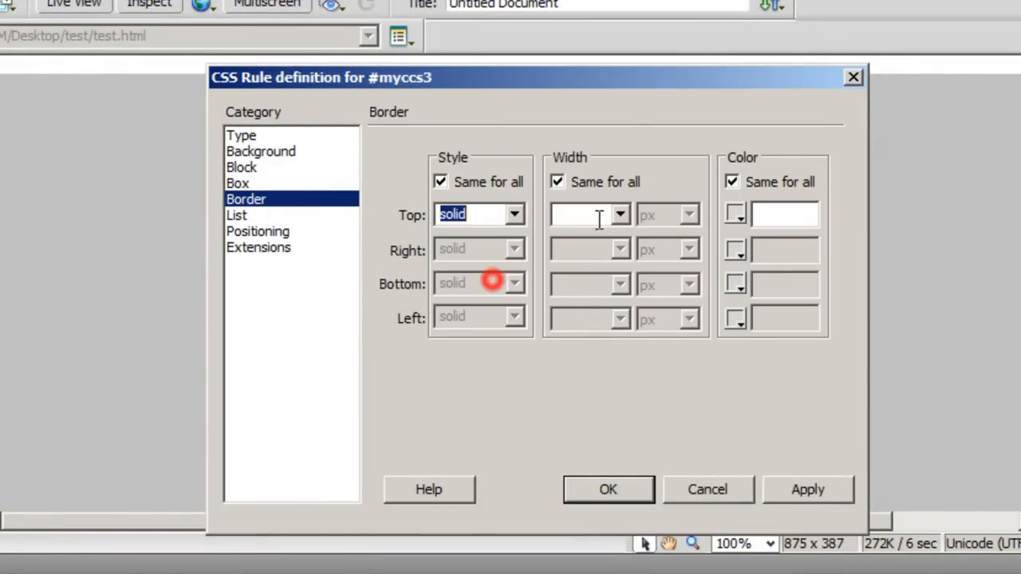
pyautogui.click(734, 214)
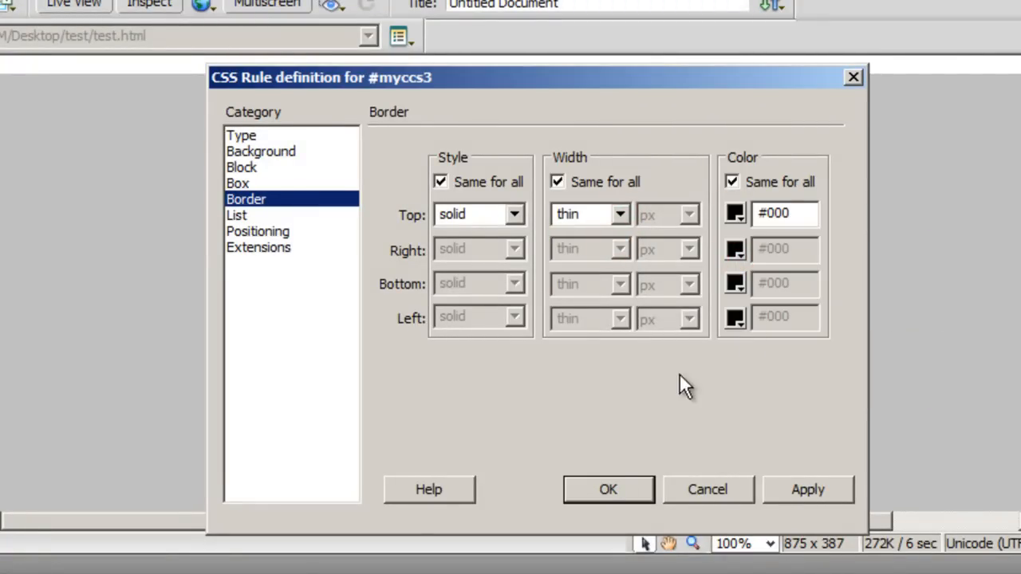
pyautogui.write('333')
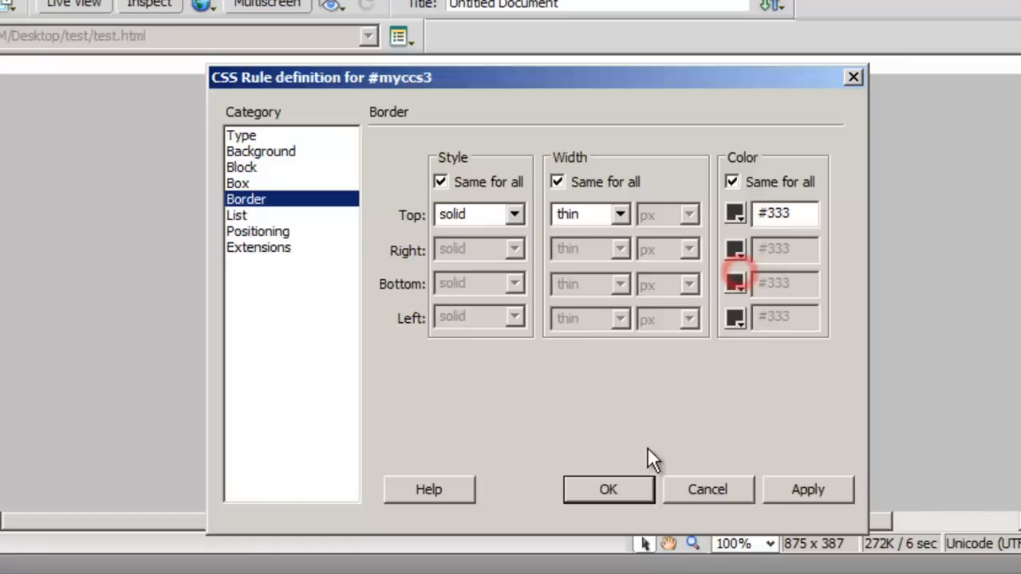
pyautogui.click(608, 488)
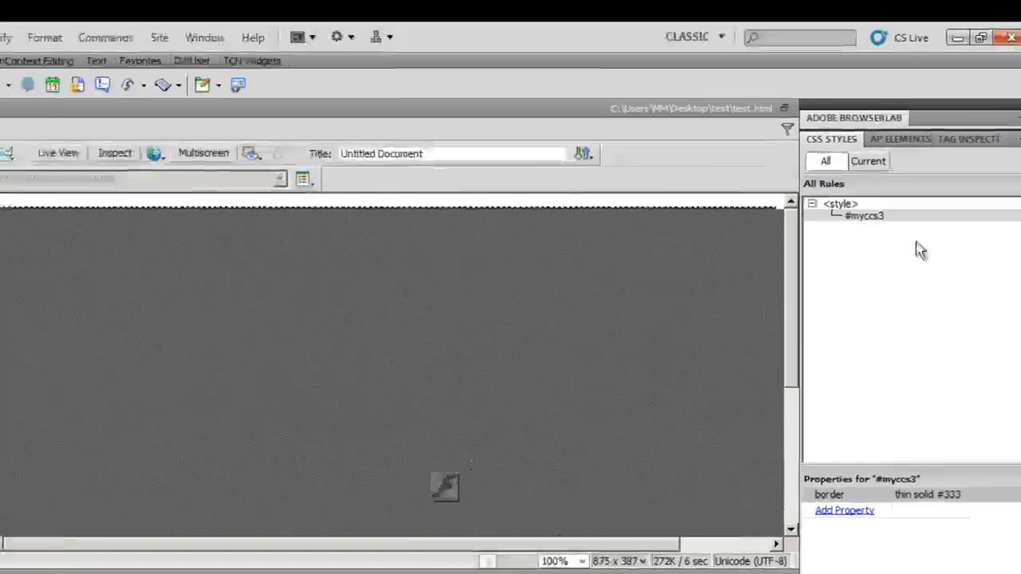
# Edit #myccs3 to overflow hidden with a box 960px wide and 400px high
pyautogui.doubleClick(865, 216)
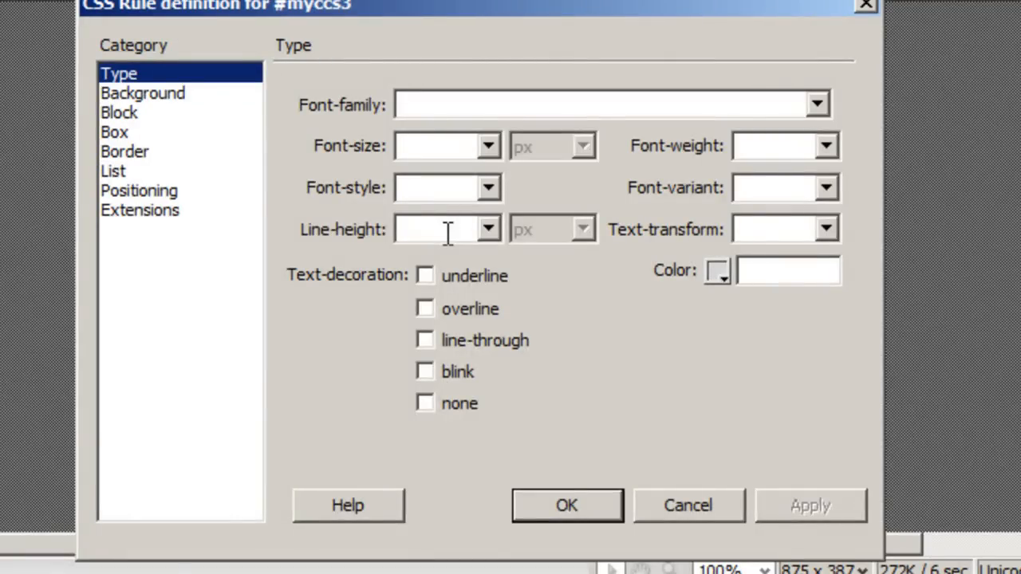
pyautogui.click(139, 191)
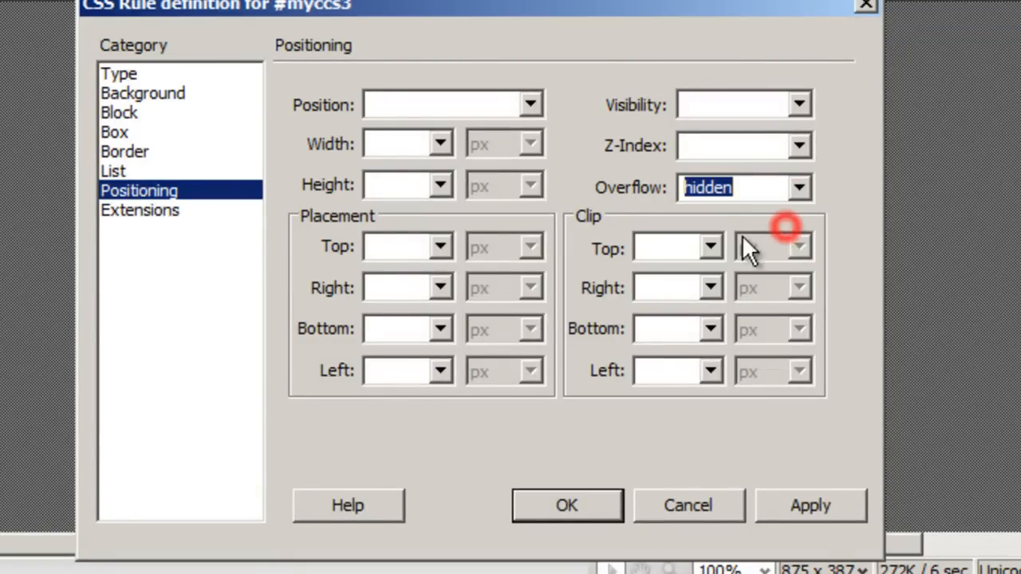
pyautogui.click(115, 131)
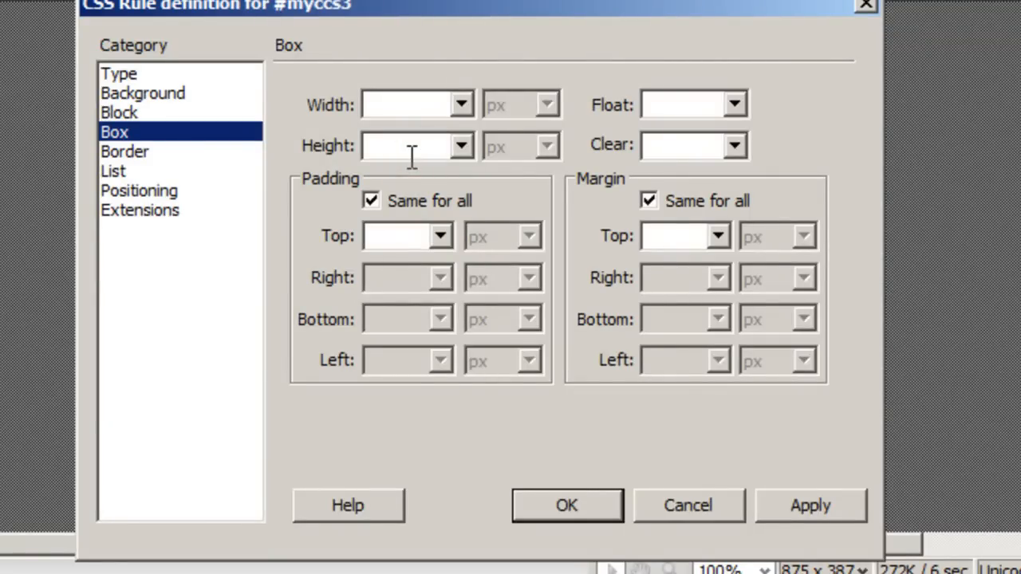
pyautogui.write('400')
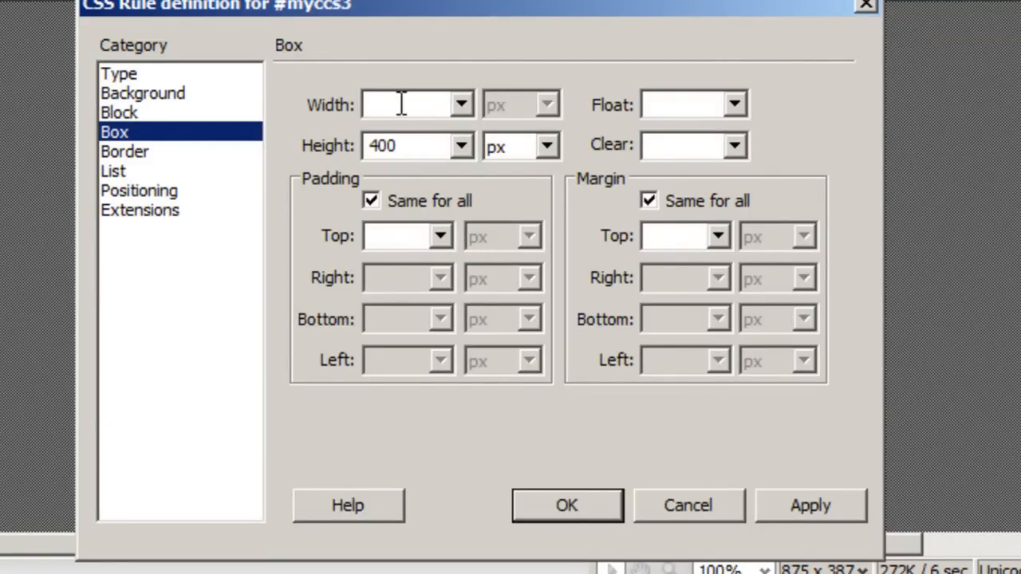
pyautogui.write('960')
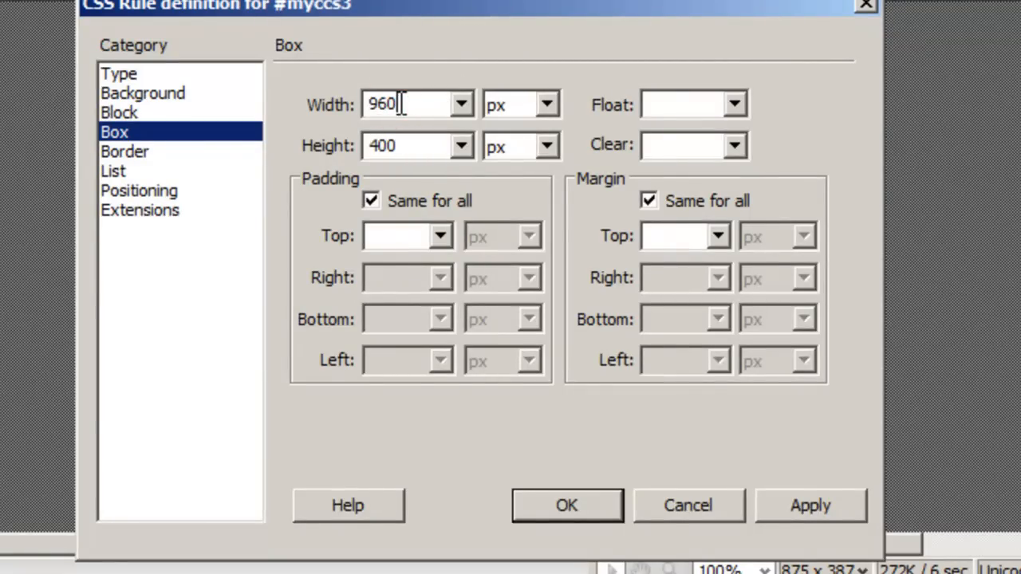
pyautogui.click(566, 504)
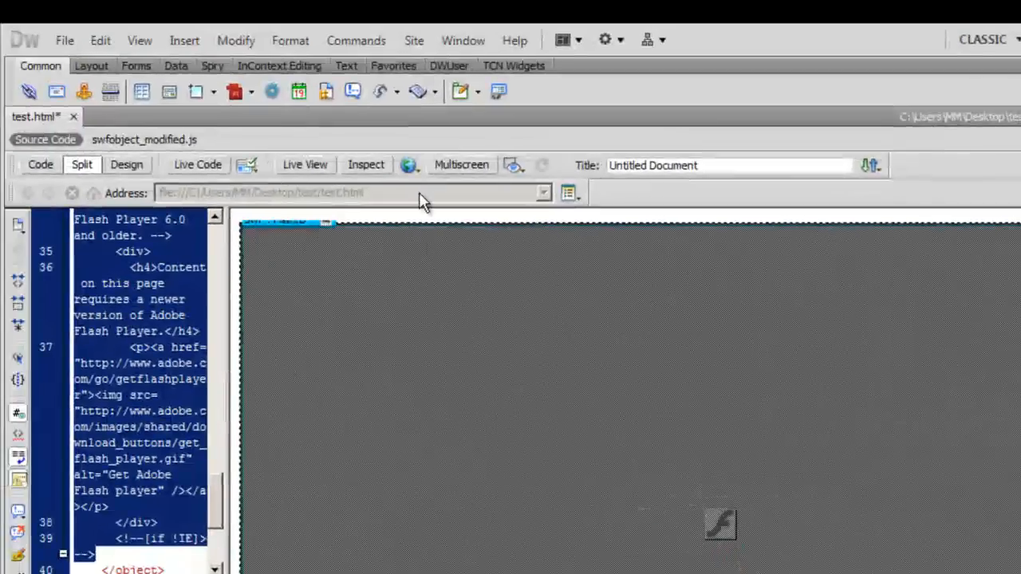
pyautogui.moveTo(408, 165)
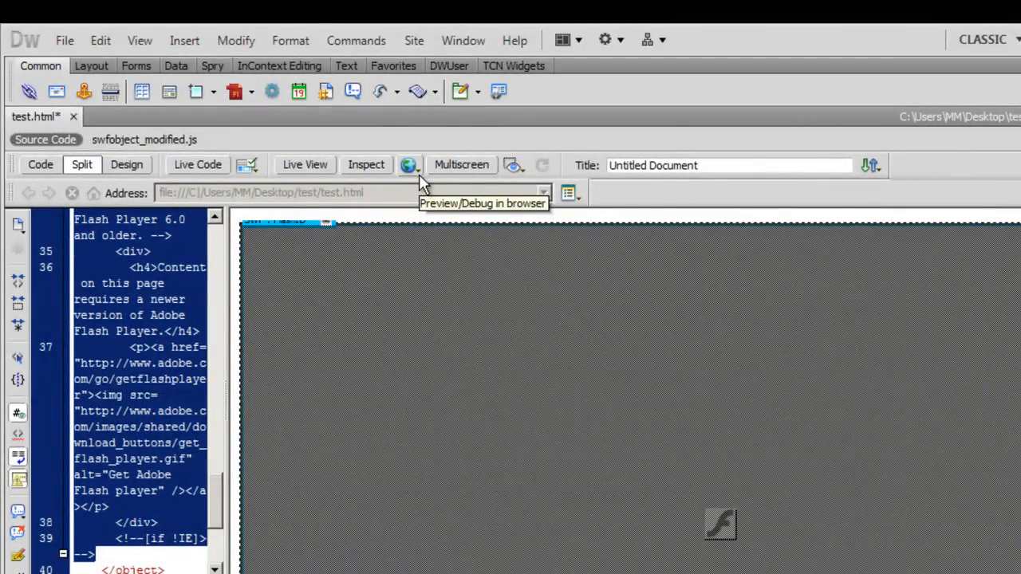
pyautogui.click(409, 165)
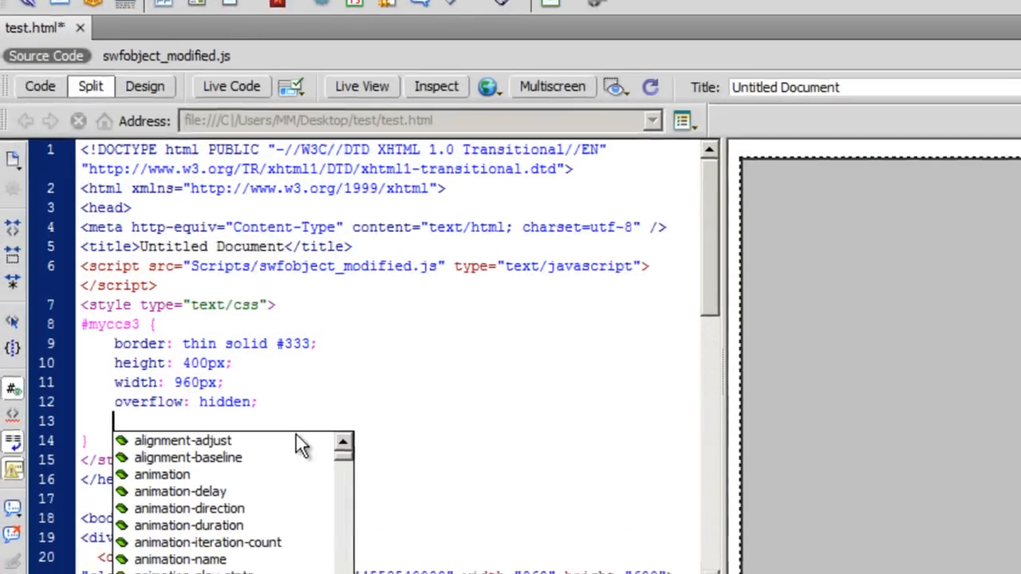
# Add -moz-border-radius: 25px; to the #myccs3 rule in Code view
pyautogui.write('-mox')
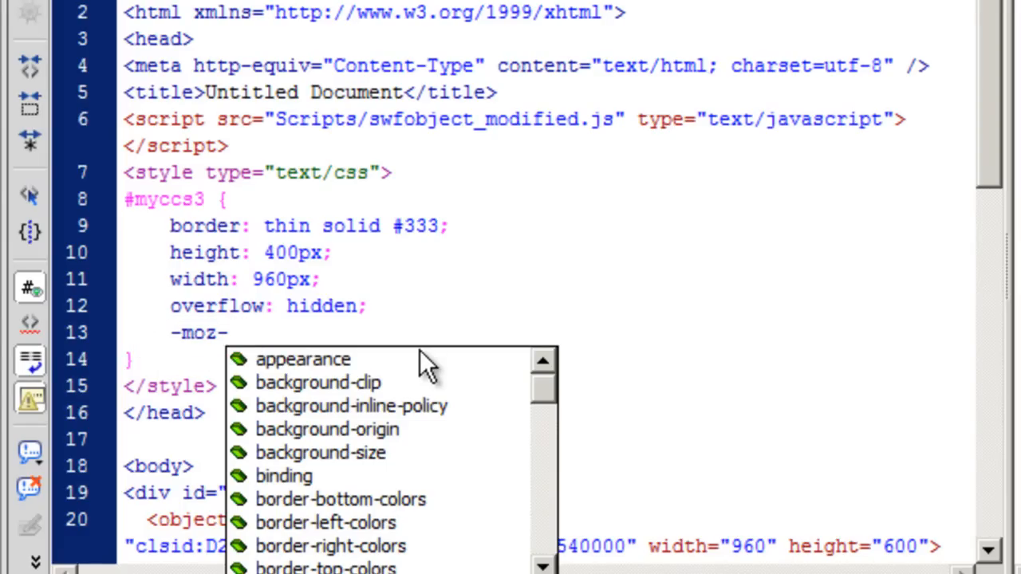
pyautogui.write('border-radius:')
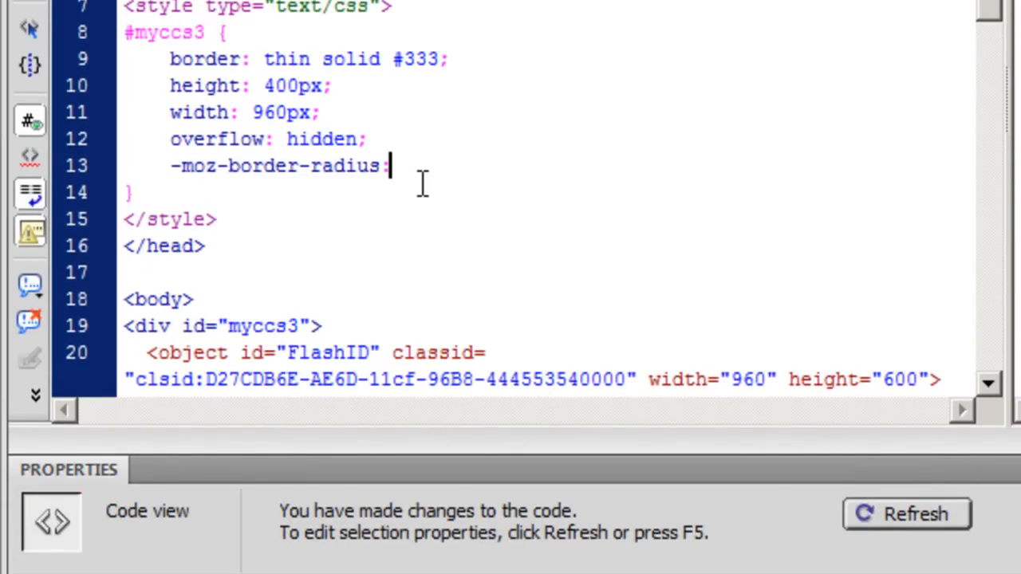
pyautogui.write('25')
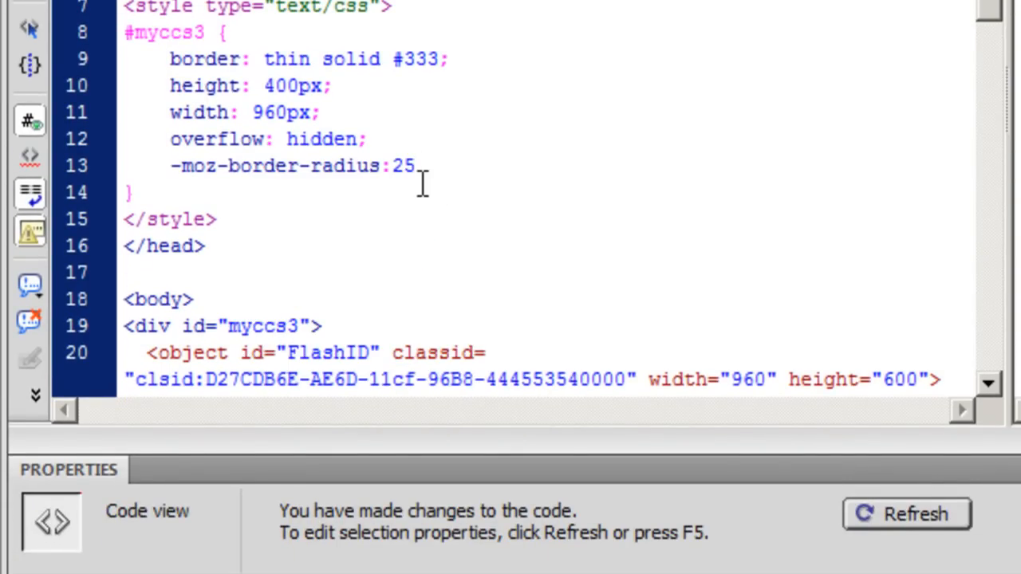
pyautogui.write('px;')
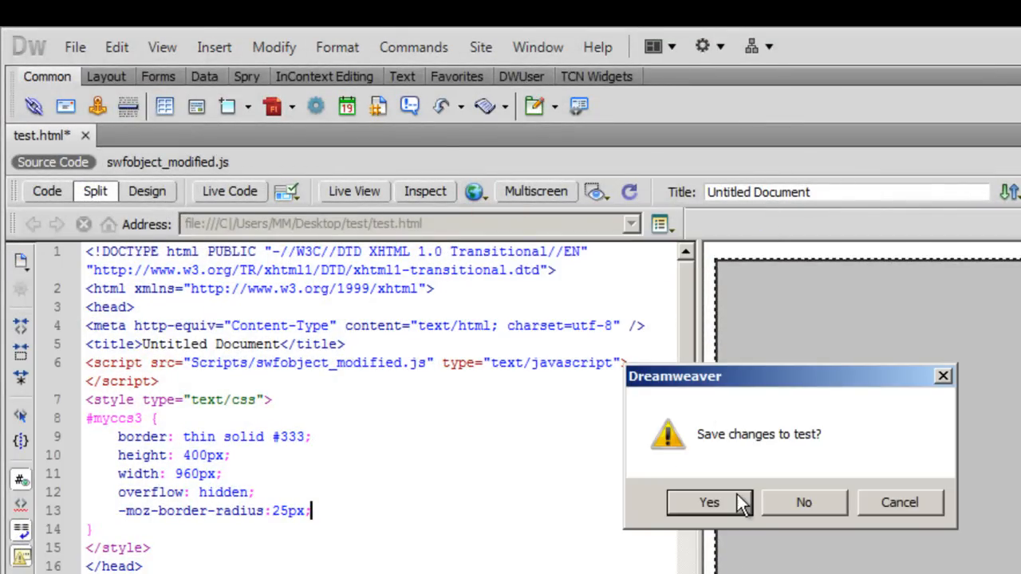
# Save the changes to test.html
pyautogui.click(709, 501)
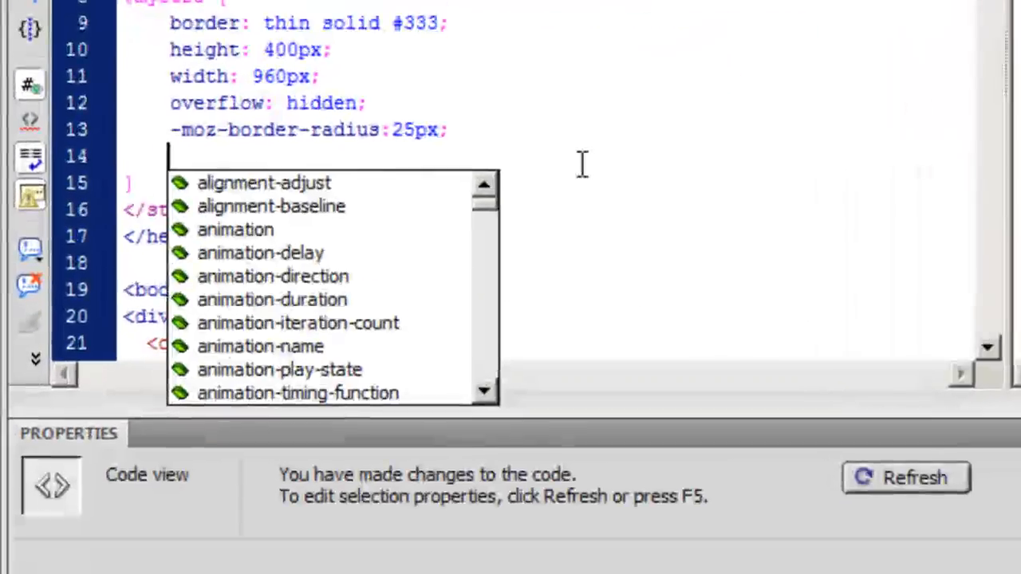
# Add -moz-transform: rotate(180deg); to the #myccs3 rule
pyautogui.write('-mos')
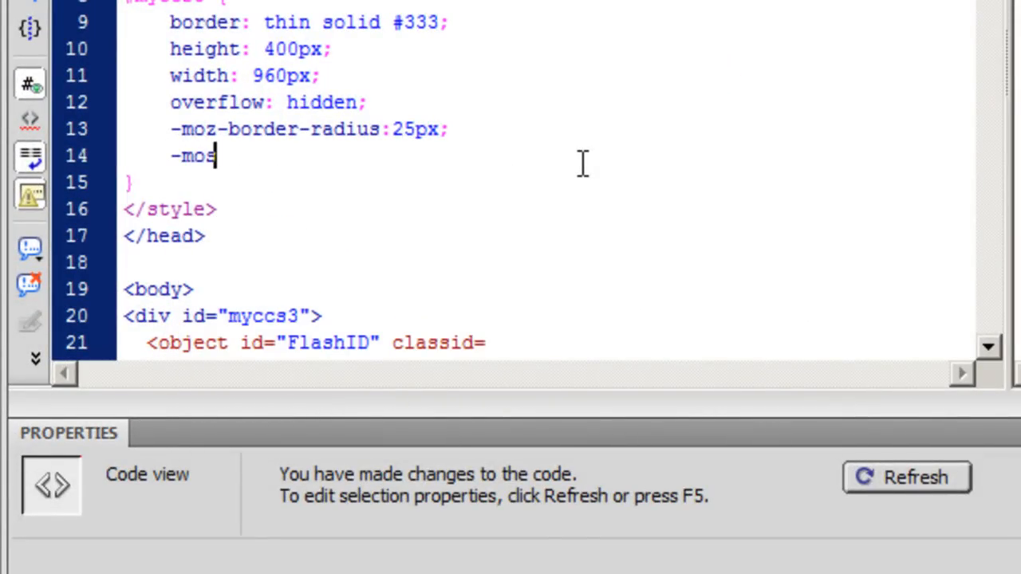
pyautogui.write('-')
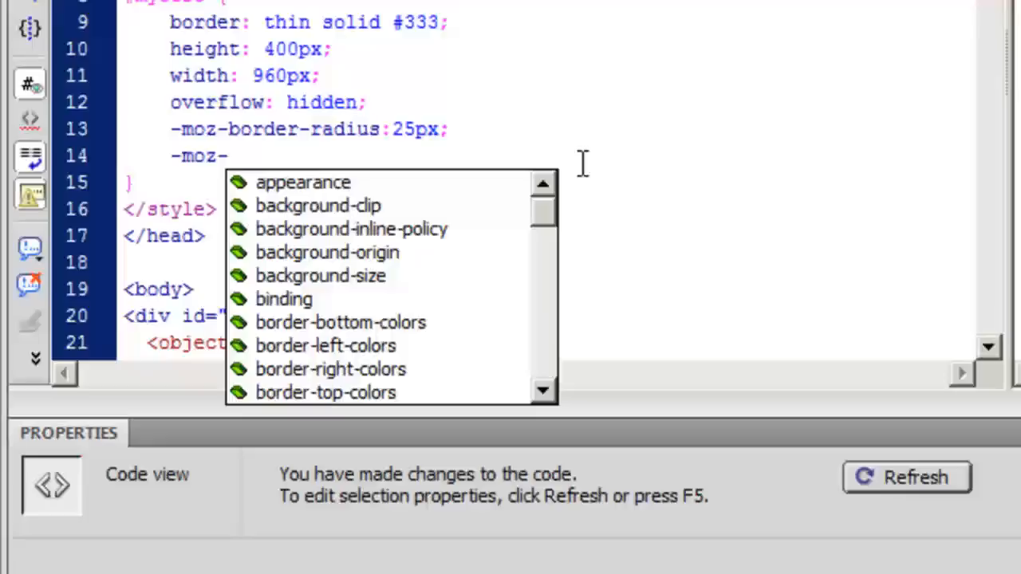
pyautogui.write('transform:rotate(')
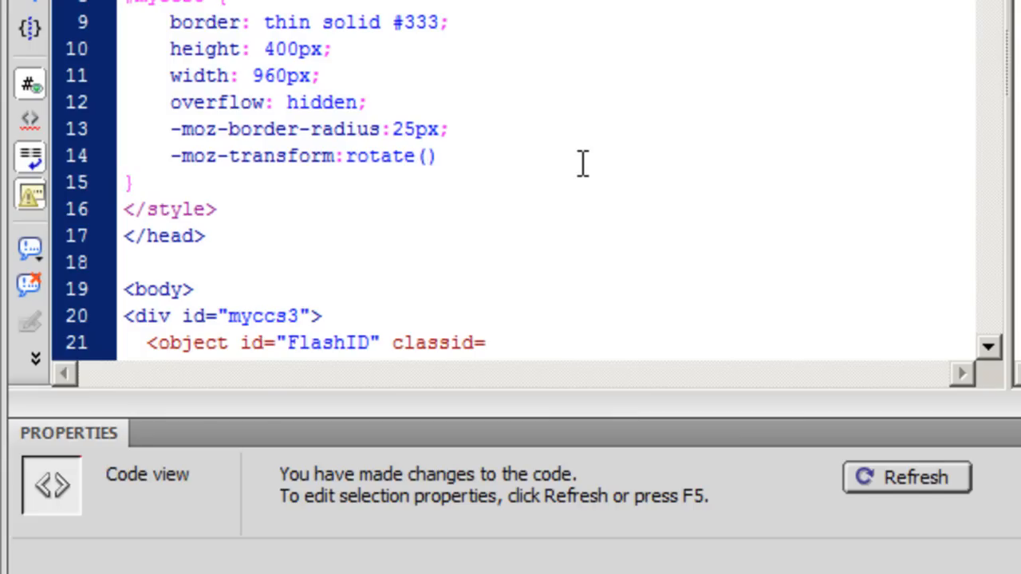
pyautogui.write('180')
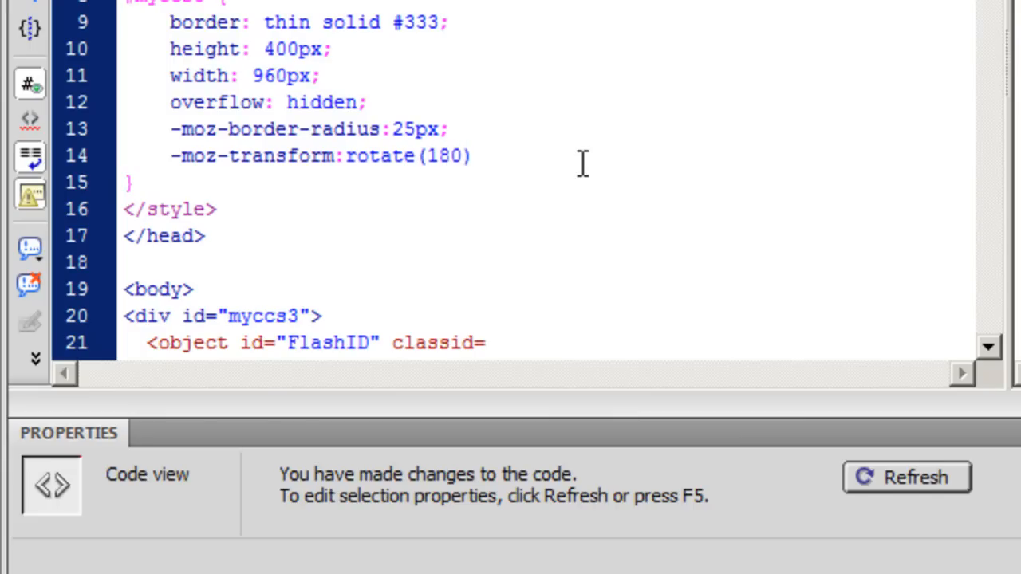
pyautogui.write('deg')
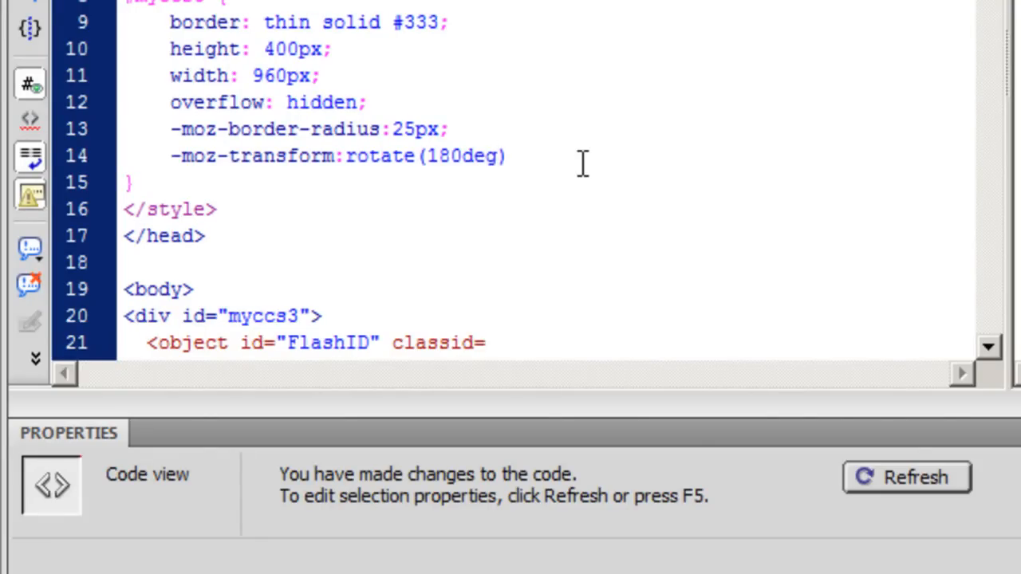
pyautogui.write(';')
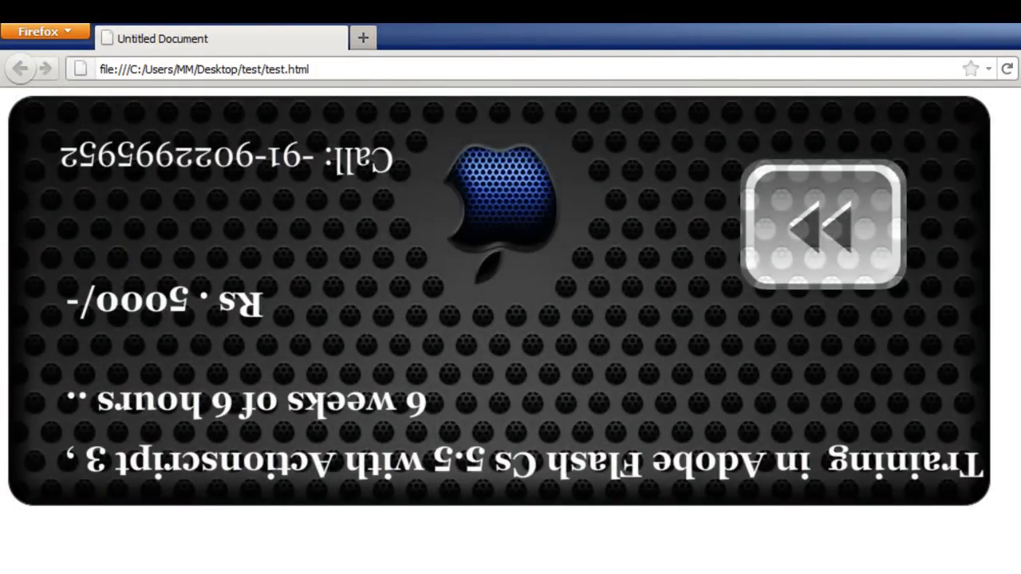
# Check the rotated, rounded Flash banner in Firefox and return to the #myccs3 rule
pyautogui.click(823, 226)
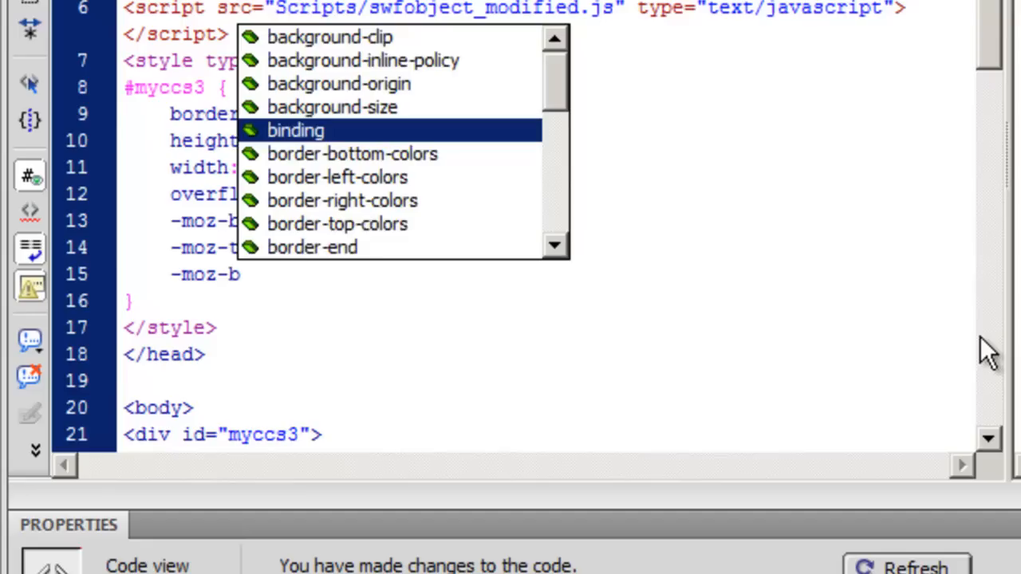
# Add -moz-box-shadow: 10px 10px 10px #000 to the #myccs3 rule
pyautogui.write('box-shadow:')
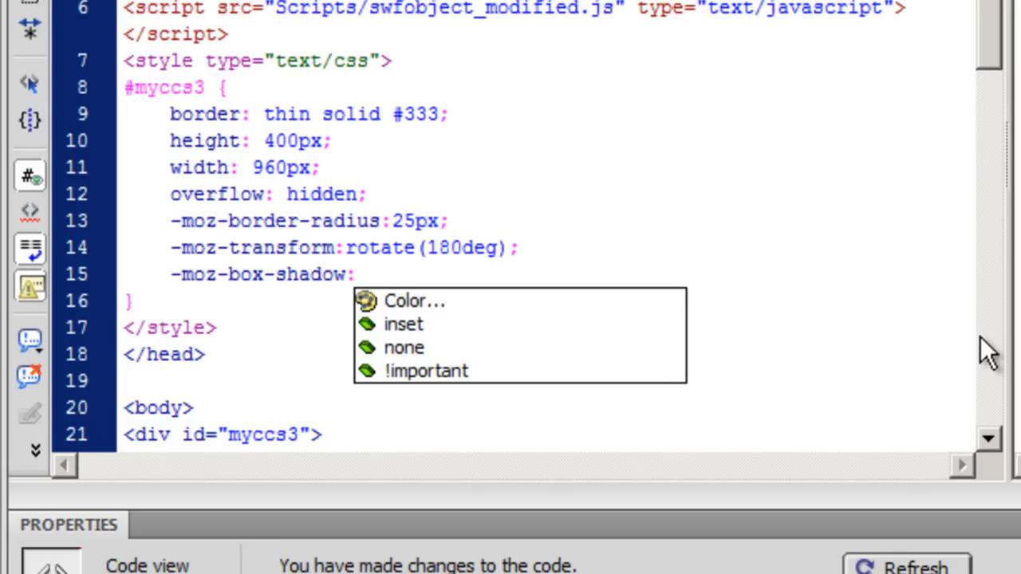
pyautogui.click(354, 275)
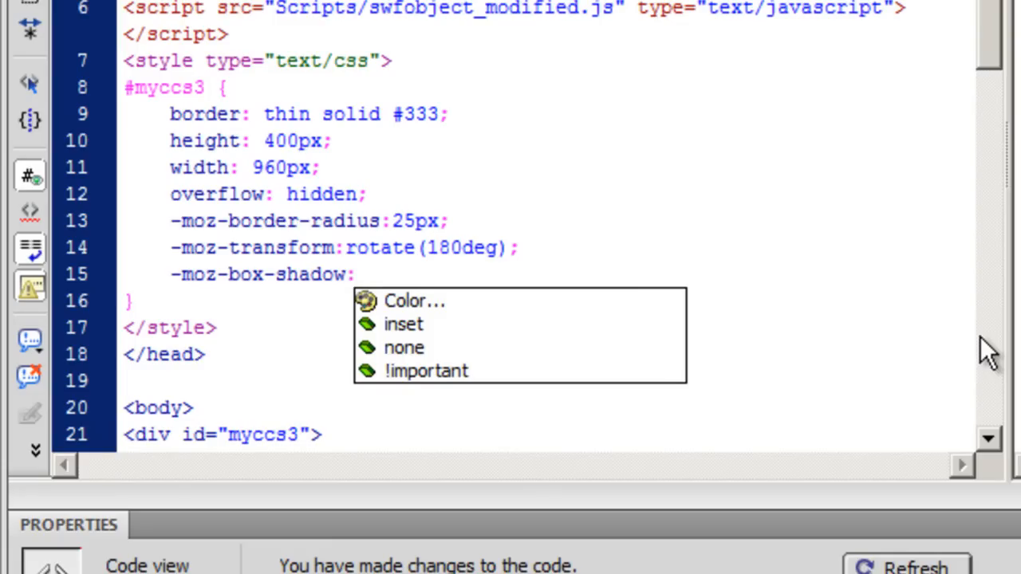
pyautogui.write('10')
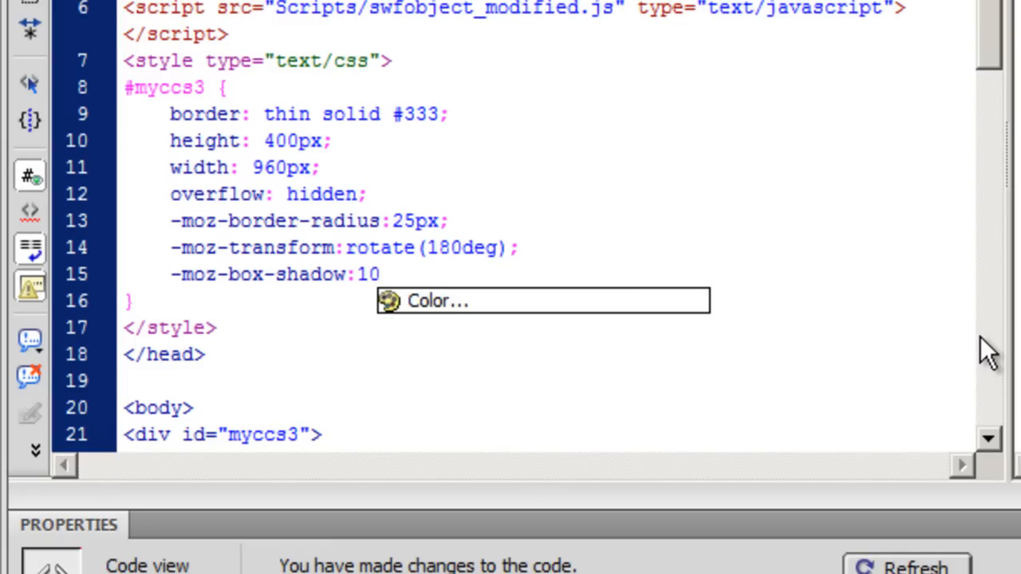
pyautogui.write('px')
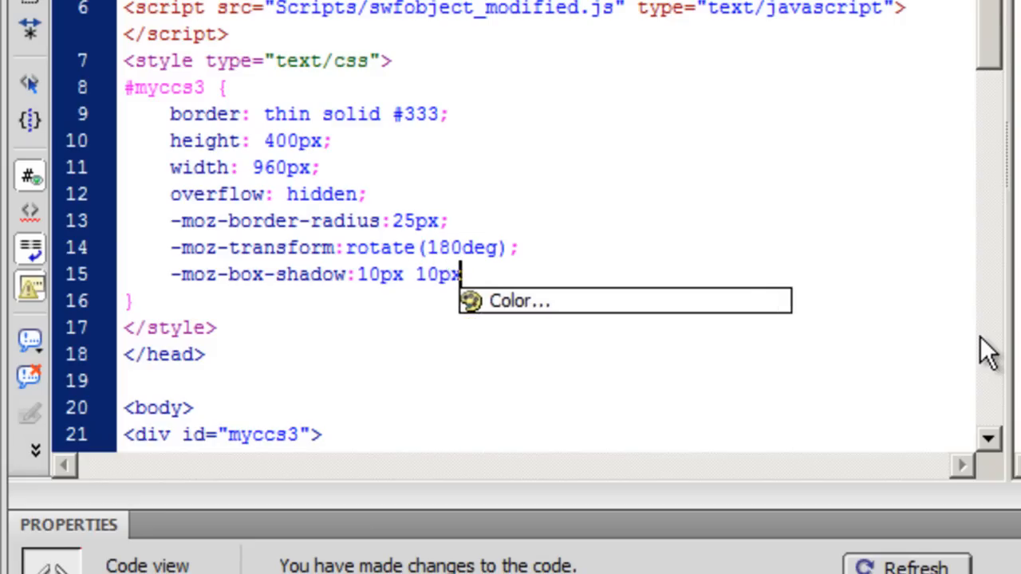
pyautogui.write('10')
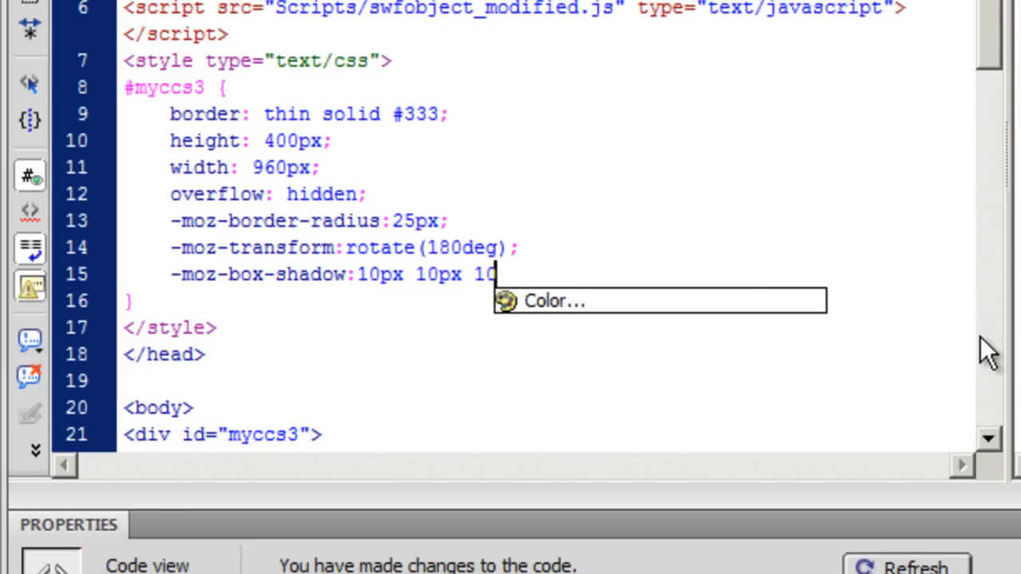
pyautogui.write('px')
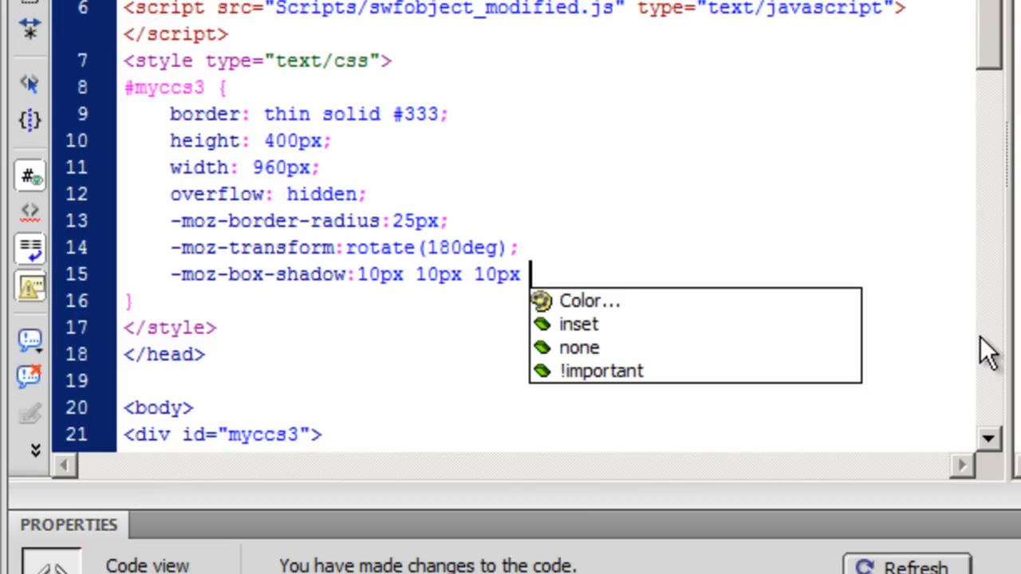
pyautogui.click(591, 300)
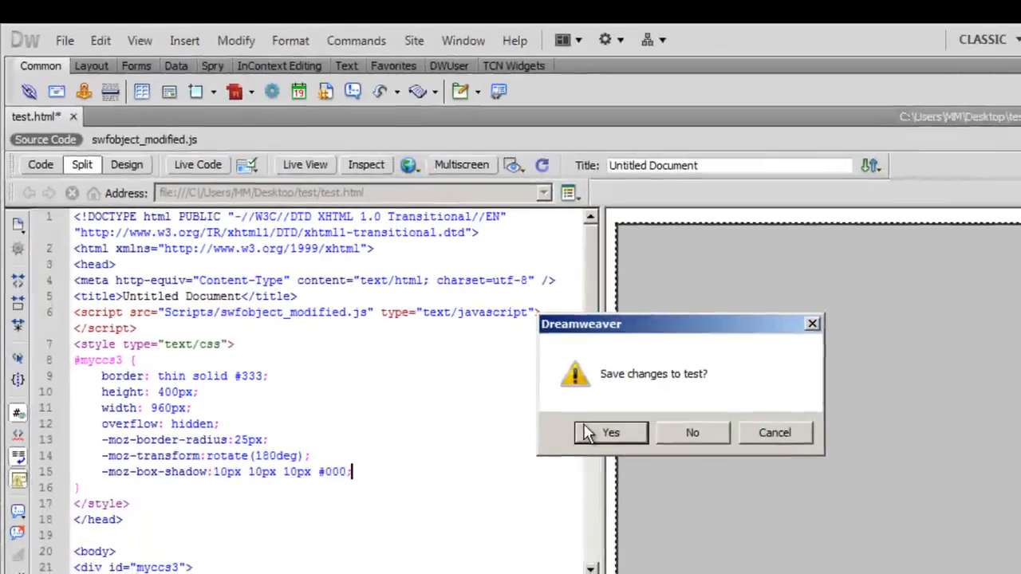
# Confirm saving test.html so Firefox shows the rotated, rounded banner with its shadow
pyautogui.click(610, 432)
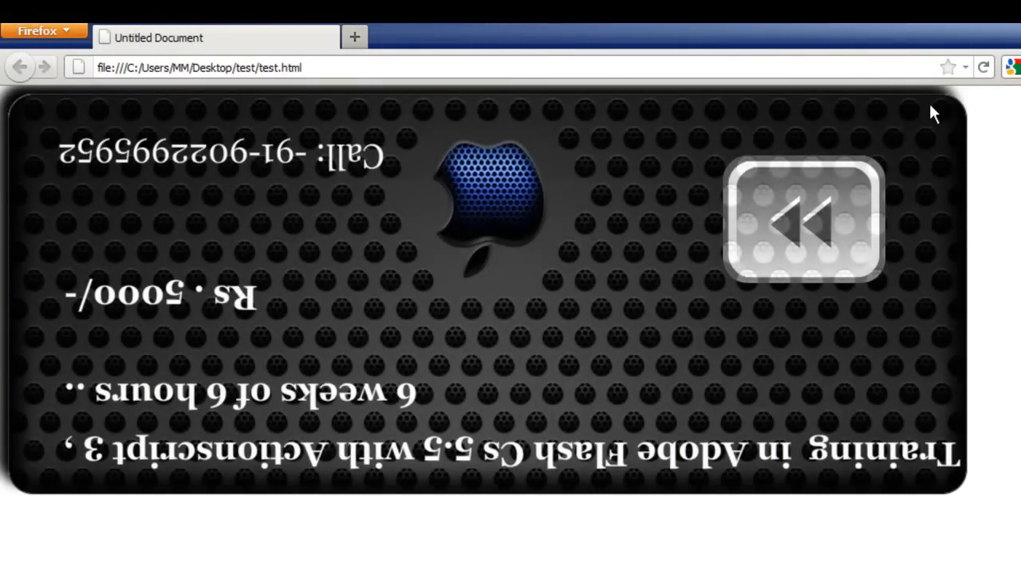
pyautogui.moveTo(949, 109)
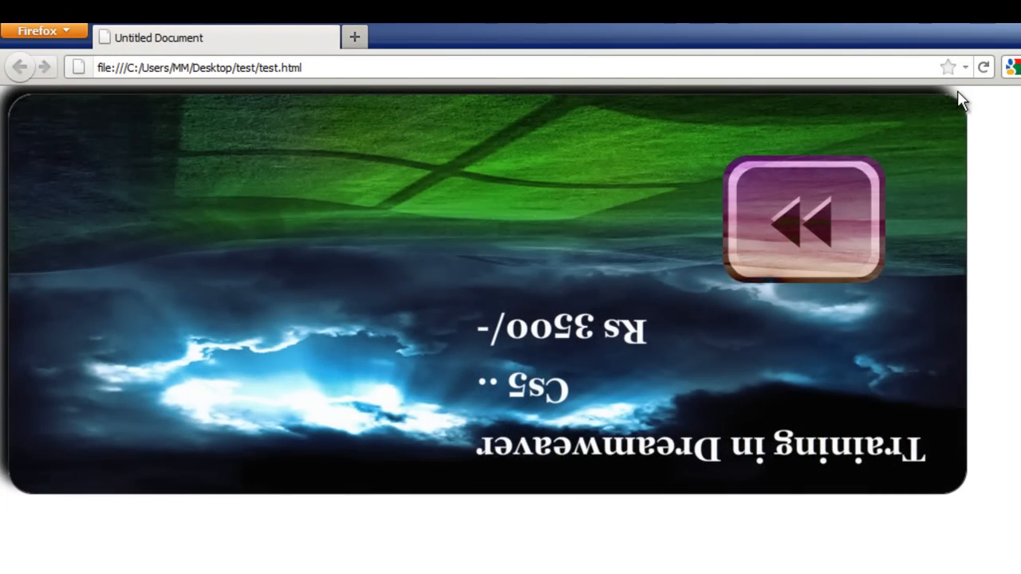
pyautogui.moveTo(335, 557)
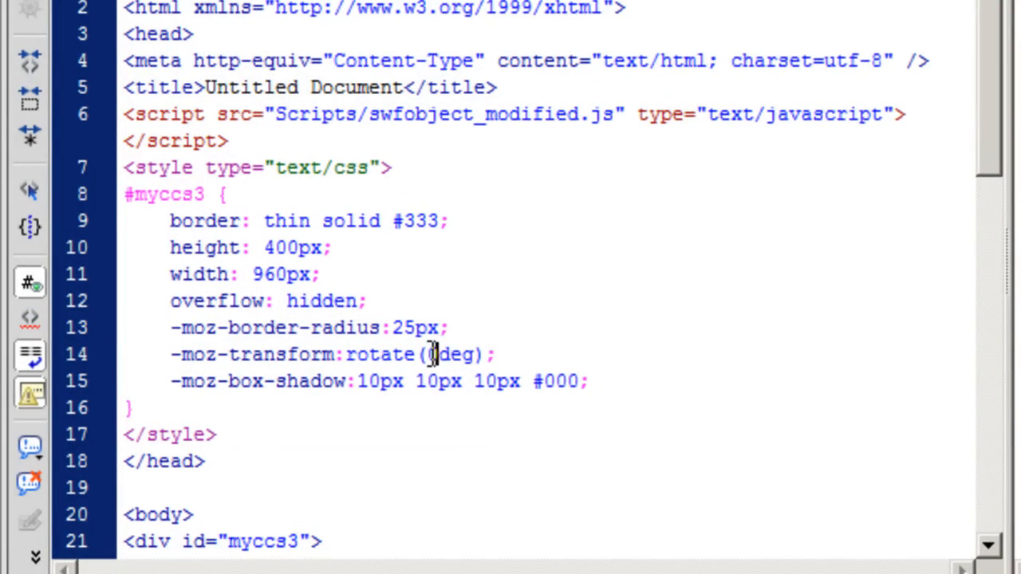
# Preview the page with #myccs3 rotated 0deg in Firefox
pyautogui.click(217, 273)
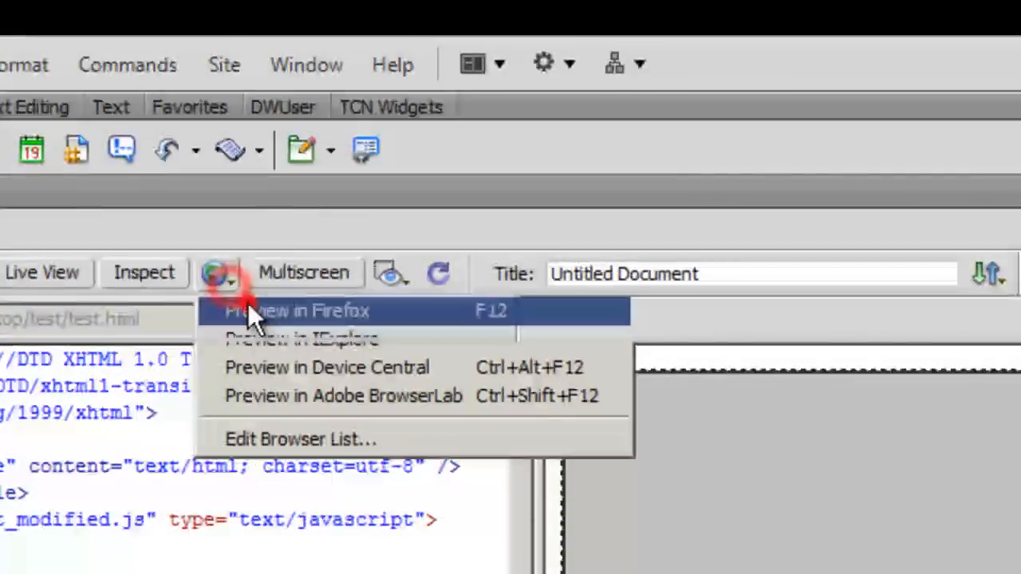
pyautogui.click(297, 310)
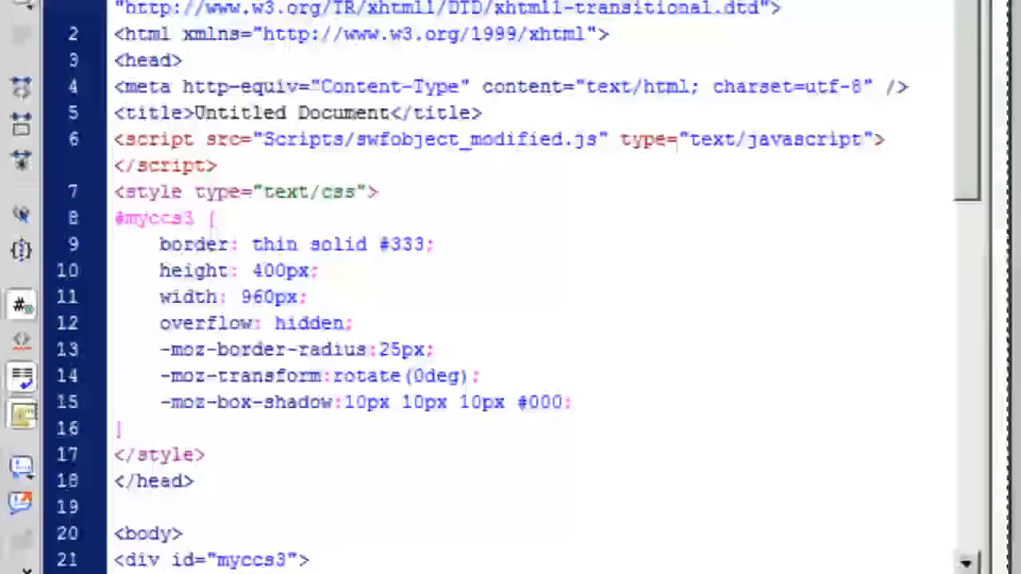
# Change the #myccs3 shadow colour to #ff0000 and preview the red shadow in Firefox
pyautogui.click(558, 402)
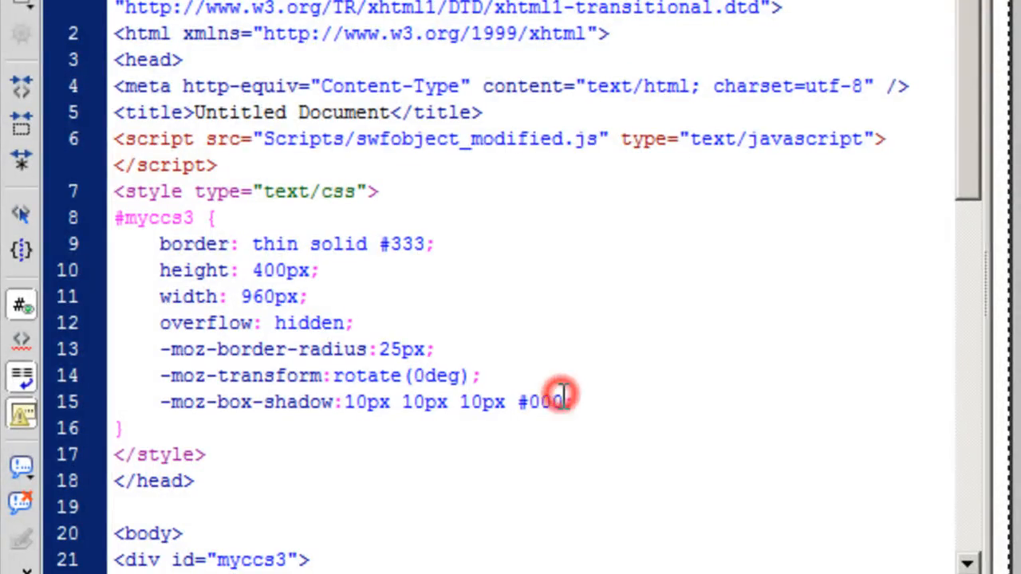
pyautogui.doubleClick(546, 402)
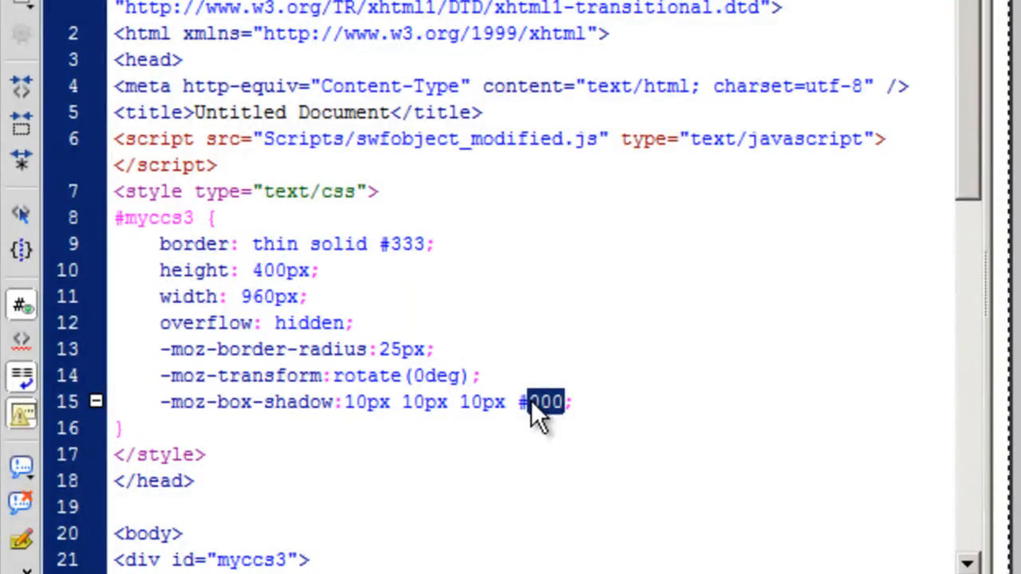
pyautogui.write('ff0')
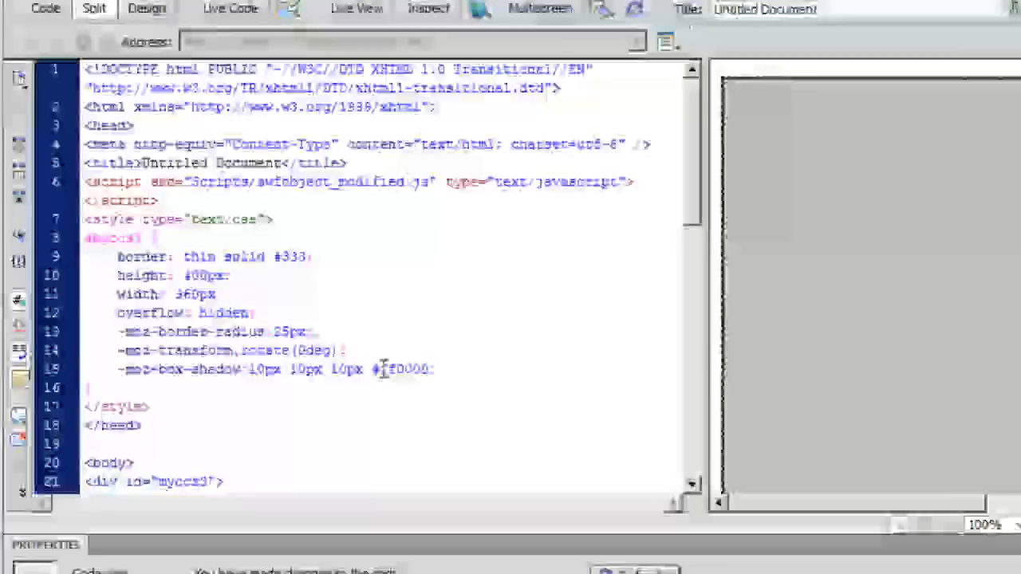
pyautogui.click(409, 49)
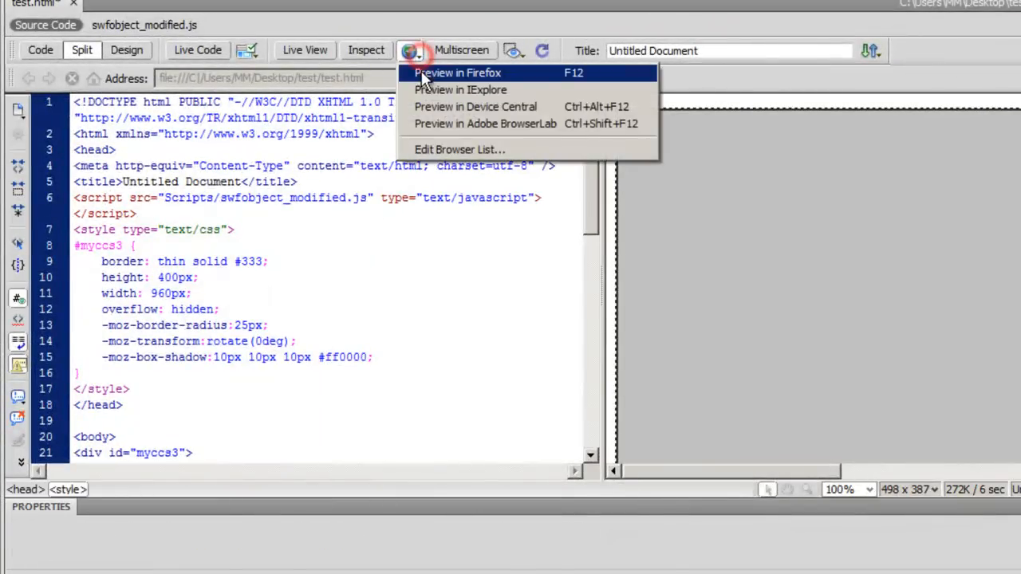
pyautogui.click(456, 73)
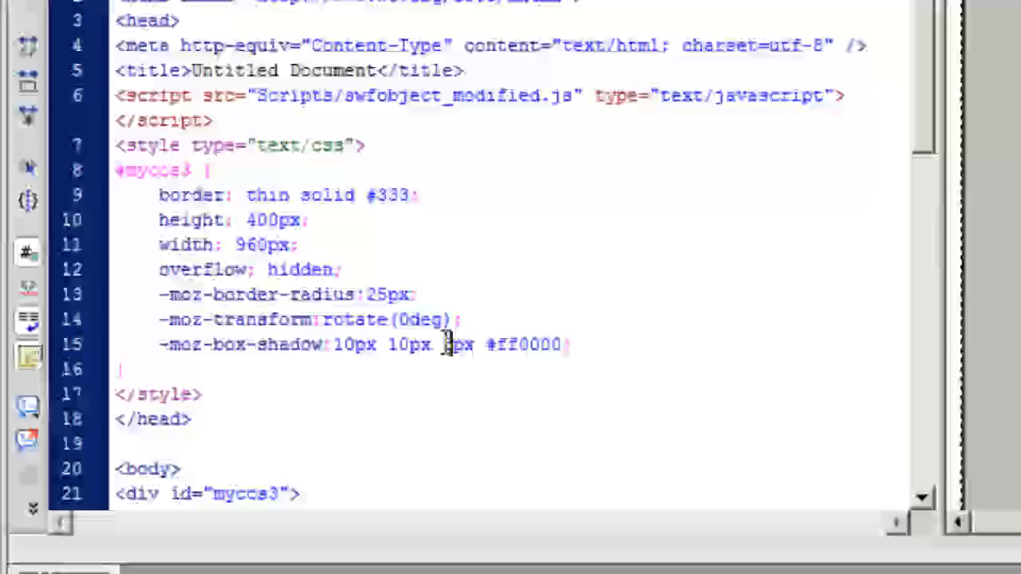
# Preview the shadow with its blur reduced from 10px to 5px in Firefox
pyautogui.click(399, 160)
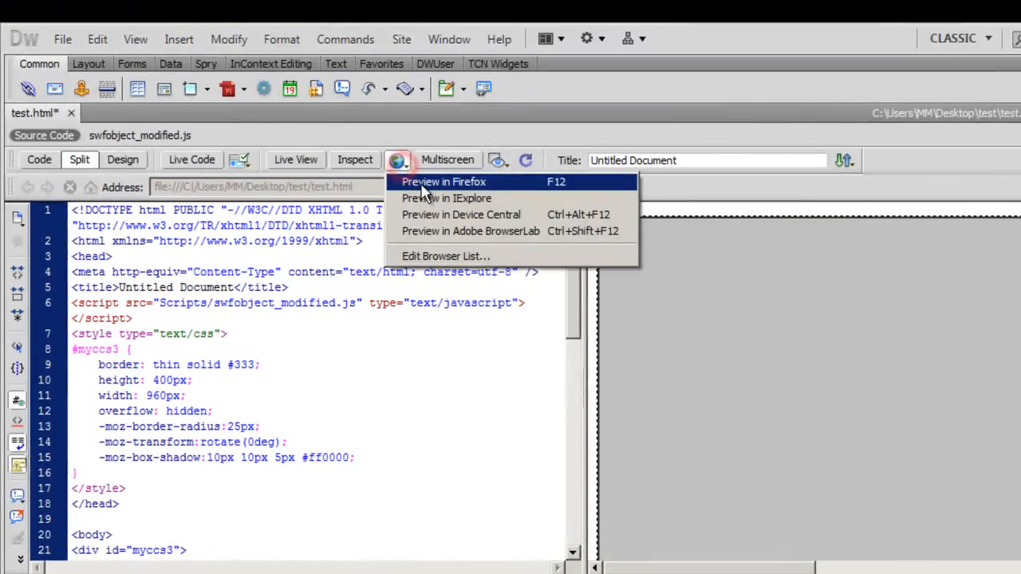
pyautogui.click(443, 182)
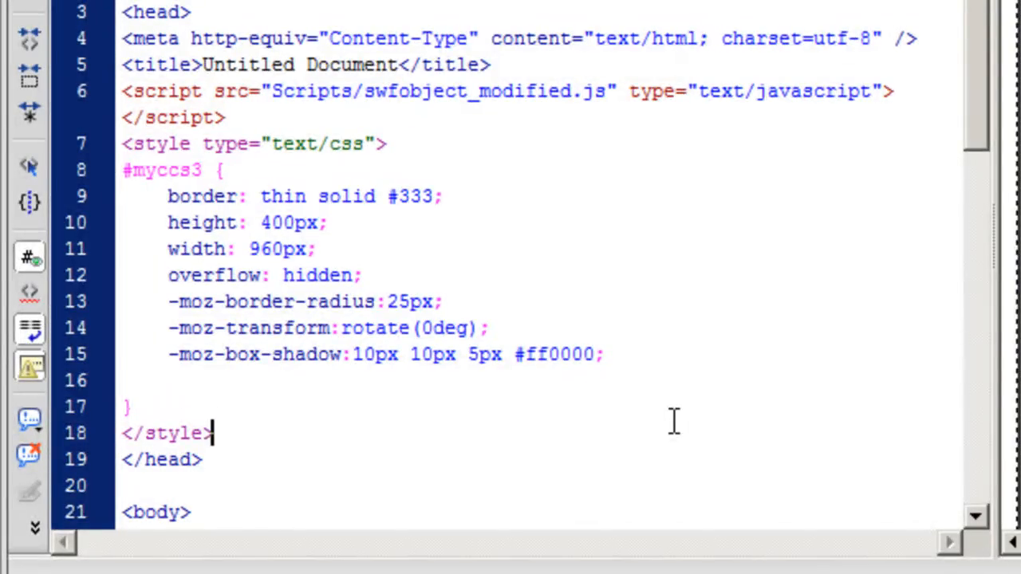
# Set the #myccs3 width to 400px and its -moz-border-radius to 200px
pyautogui.click(279, 223)
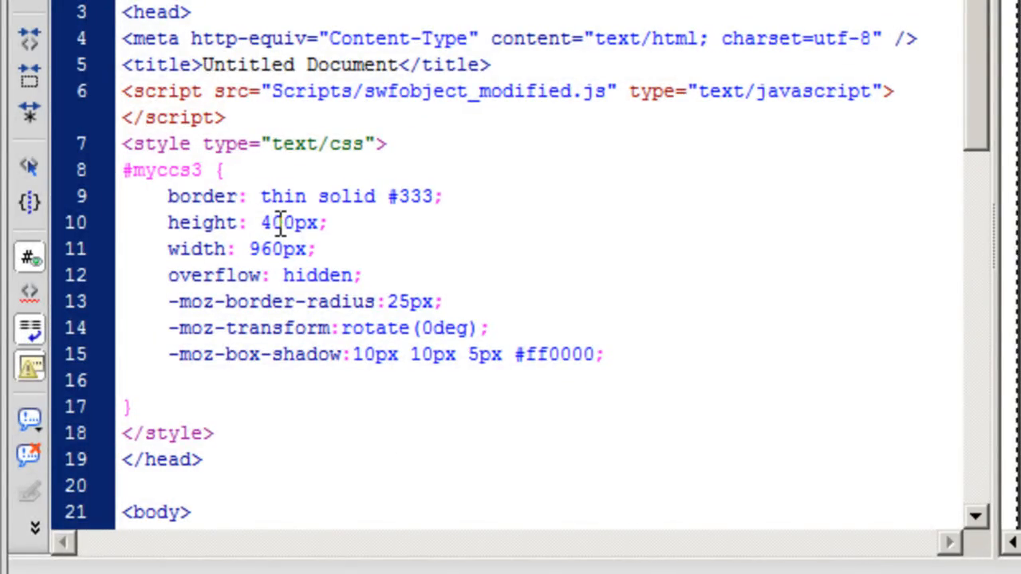
pyautogui.doubleClick(274, 249)
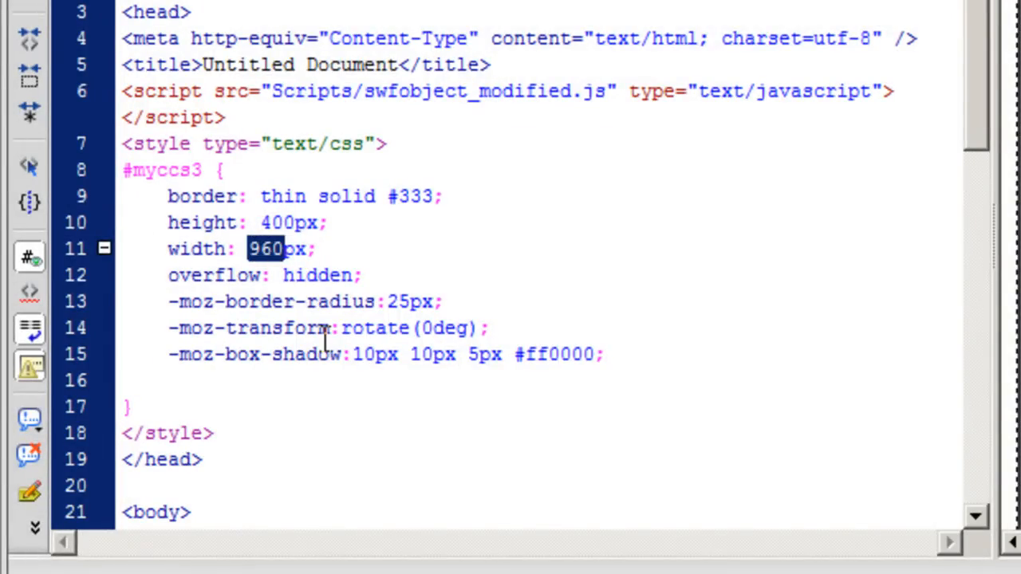
pyautogui.write('400')
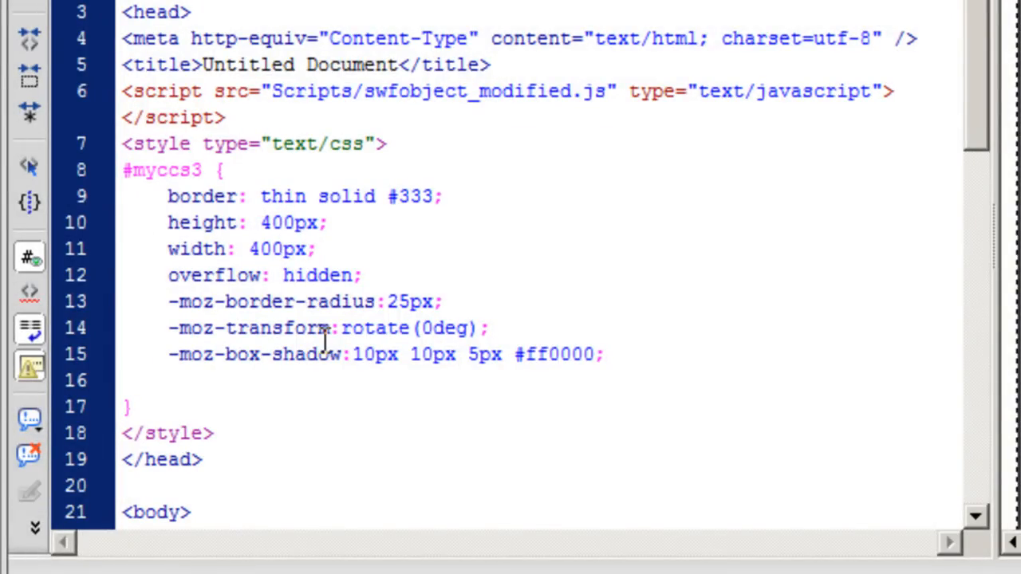
pyautogui.click(281, 249)
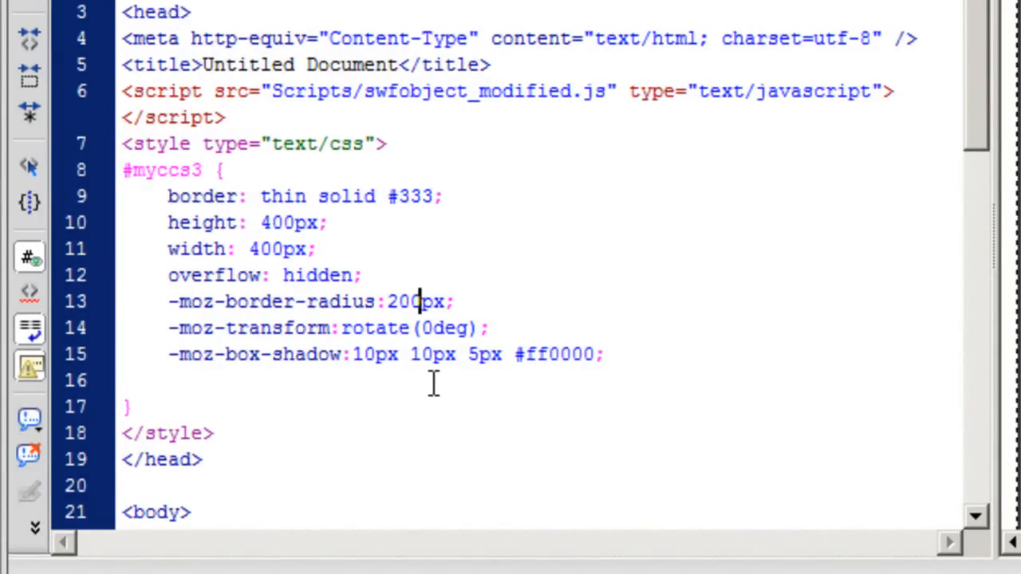
# Save and preview the circular box in Firefox, then set its transform to rotate(200deg)
pyautogui.click(268, 159)
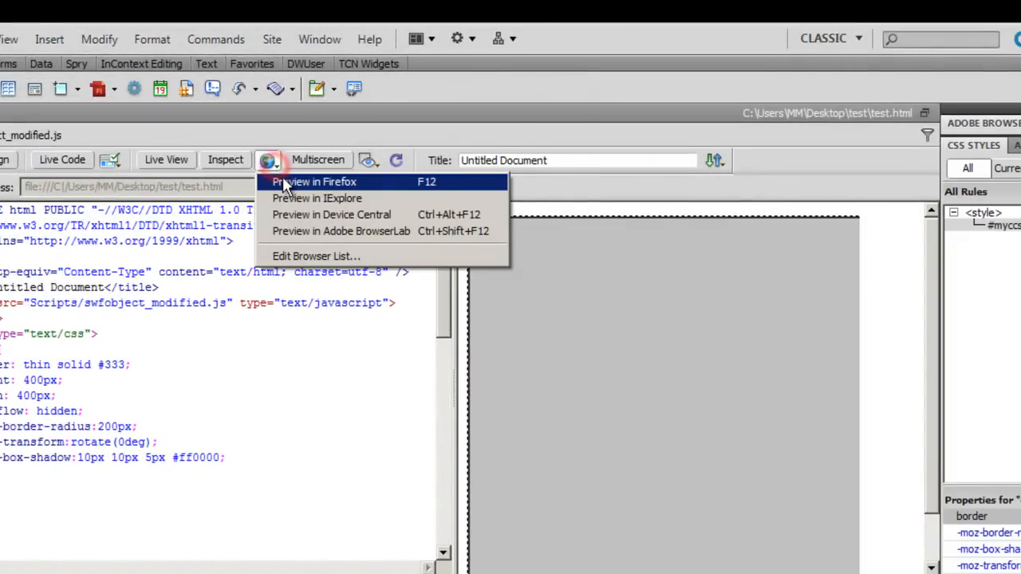
pyautogui.click(314, 182)
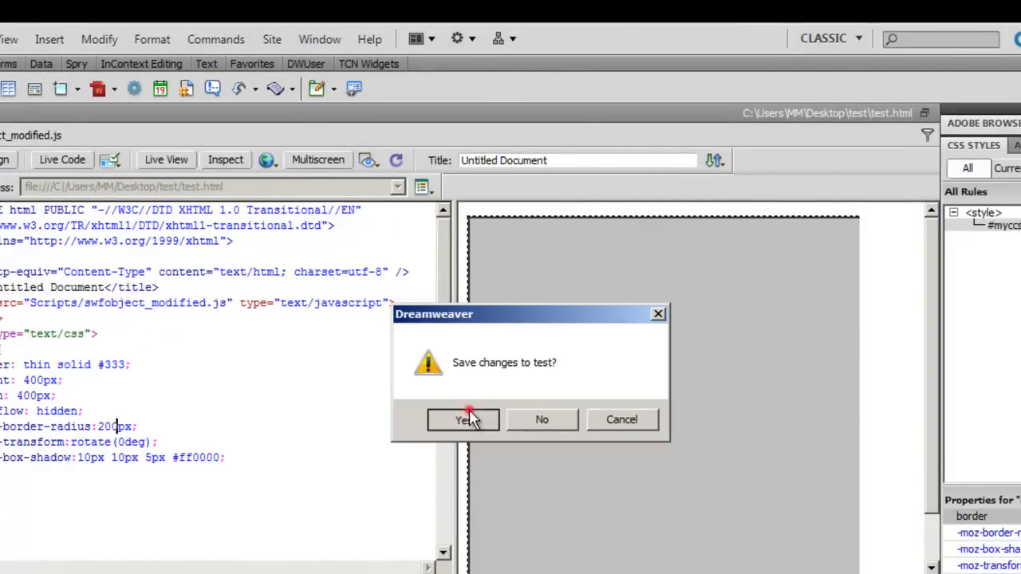
pyautogui.click(463, 420)
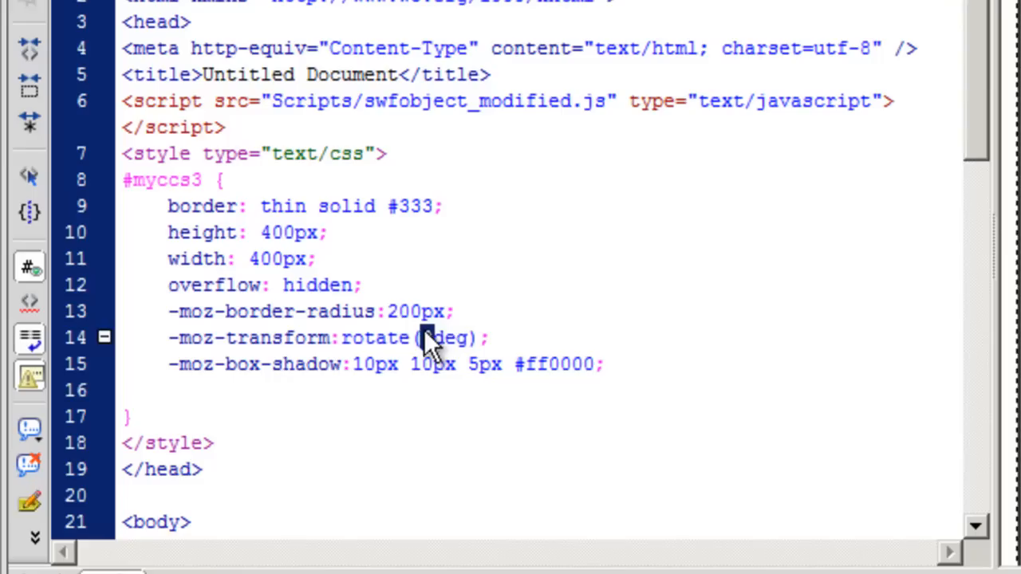
pyautogui.write('200')
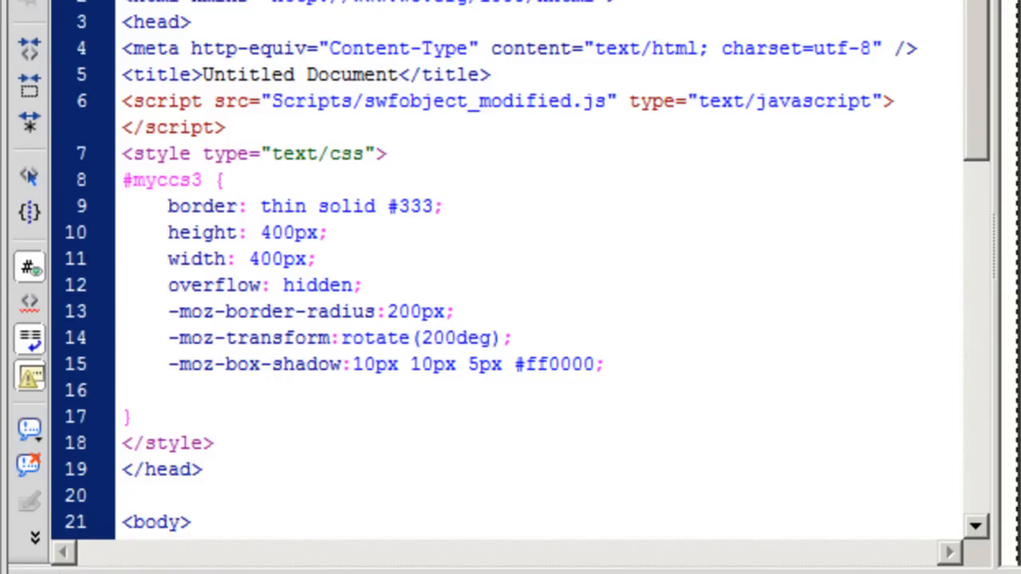